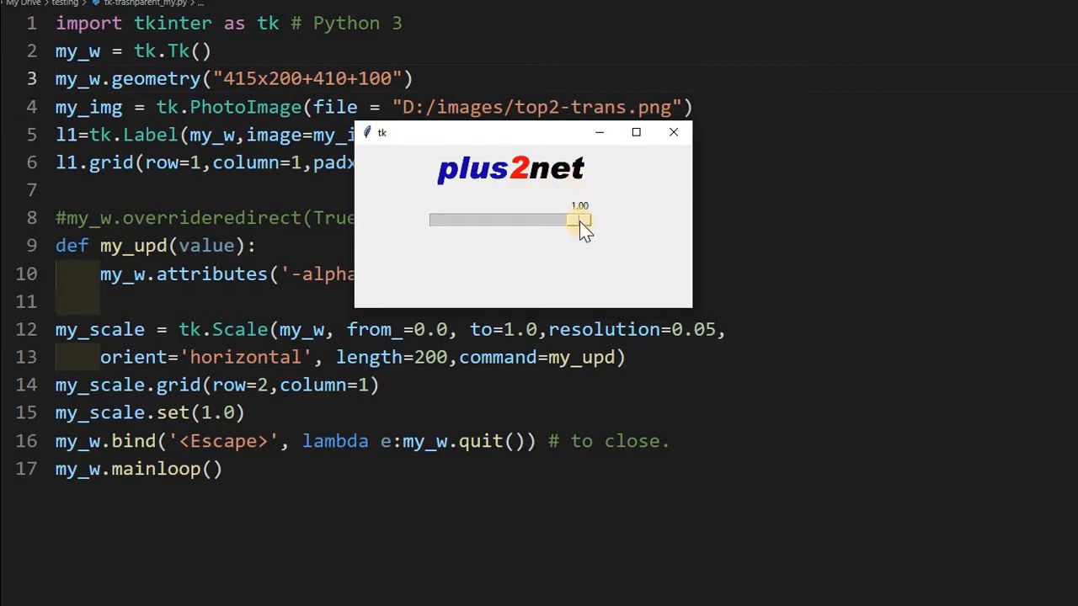
- Lower the logo window's opacity slider from 1.00 through 0.75 and 0.50 to nearly invisible
left_click_drag(577, 220, 560, 219)
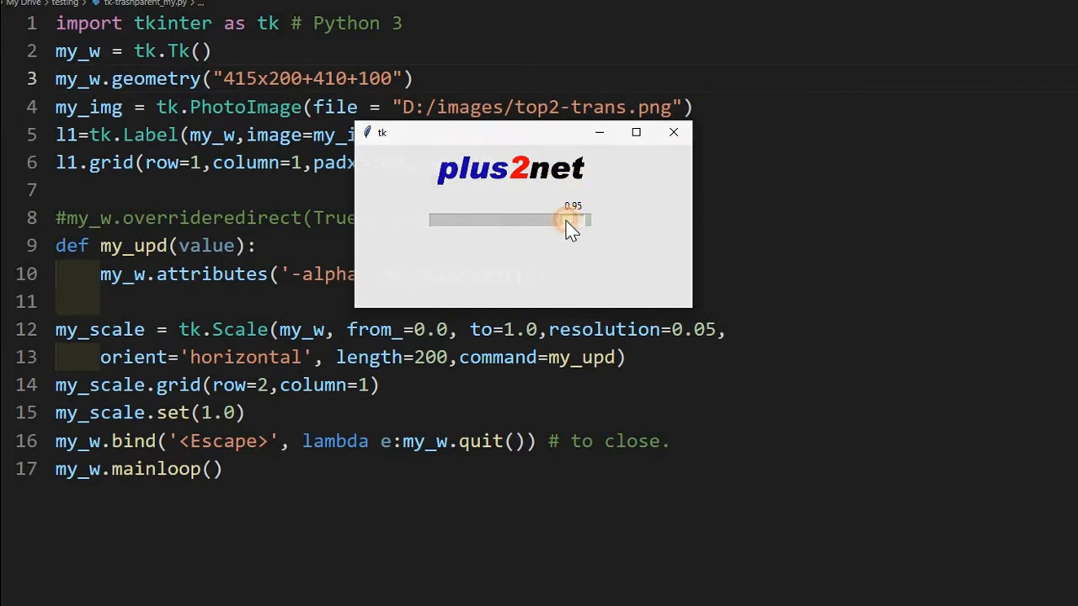
left_click_drag(560, 220, 543, 220)
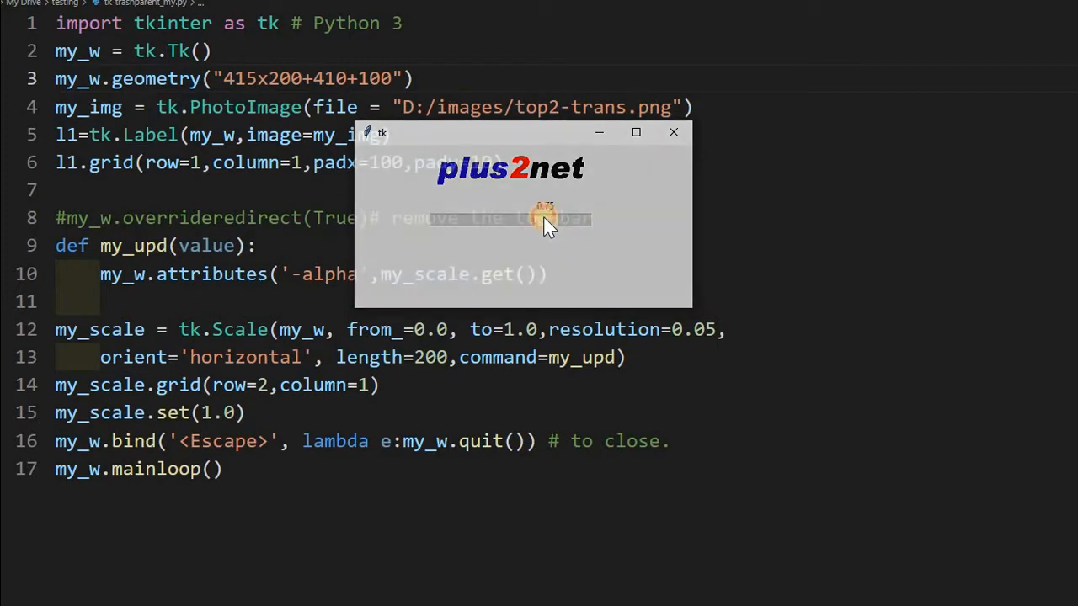
left_click_drag(548, 226, 530, 217)
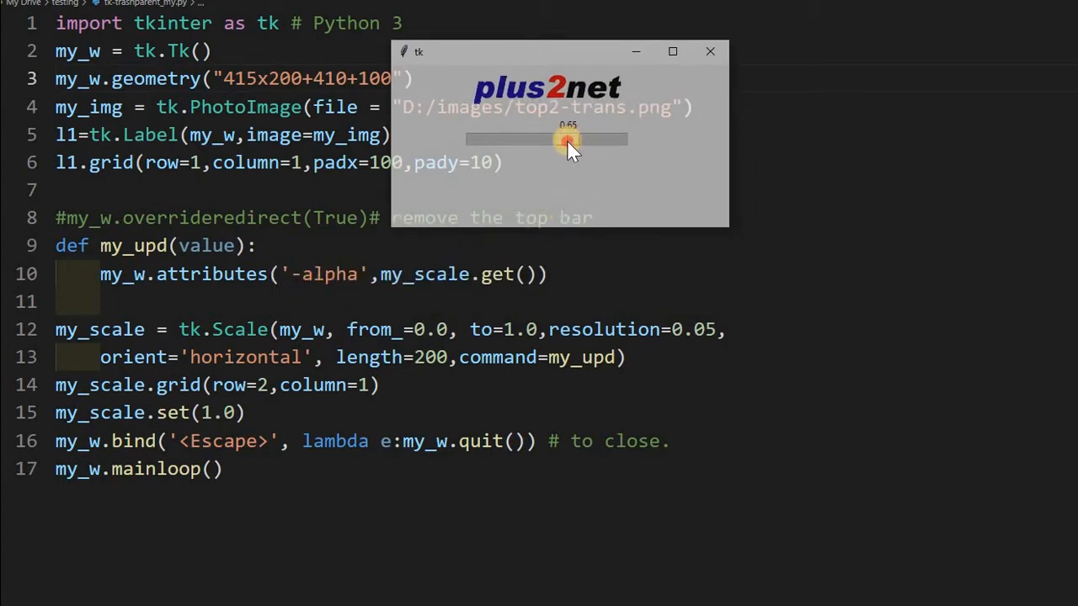
left_click_drag(568, 140, 546, 140)
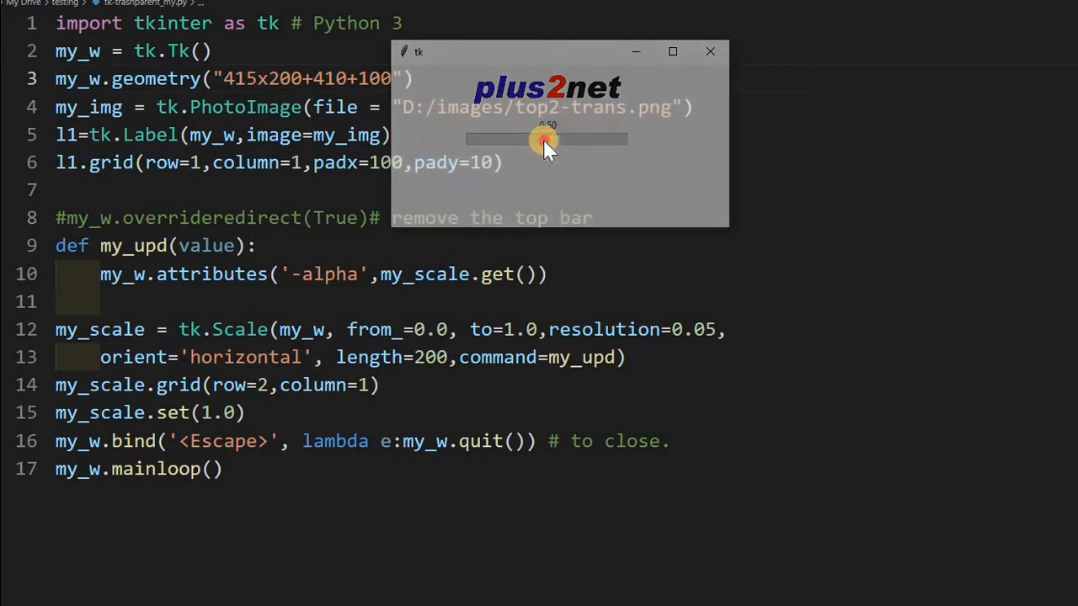
left_click_drag(547, 139, 509, 139)
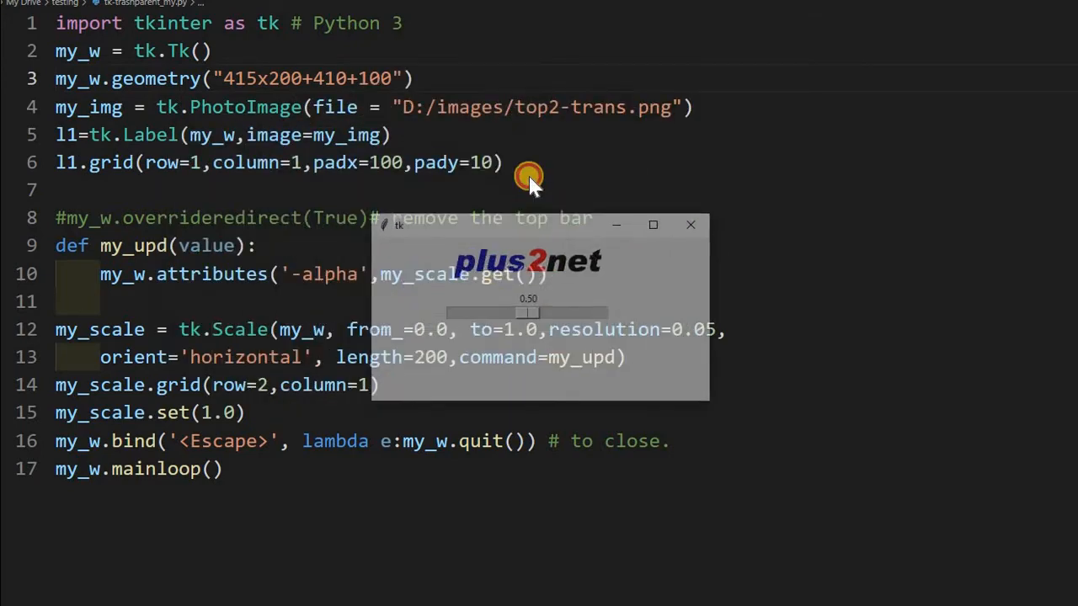
left_click_drag(529, 225, 473, 114)
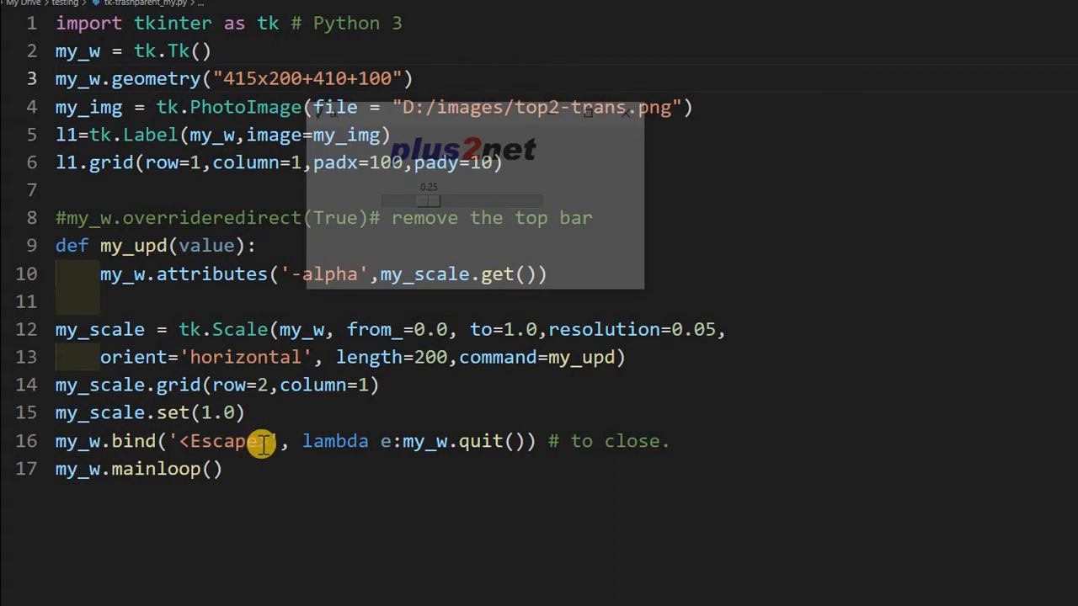
mouse_move(427, 200)
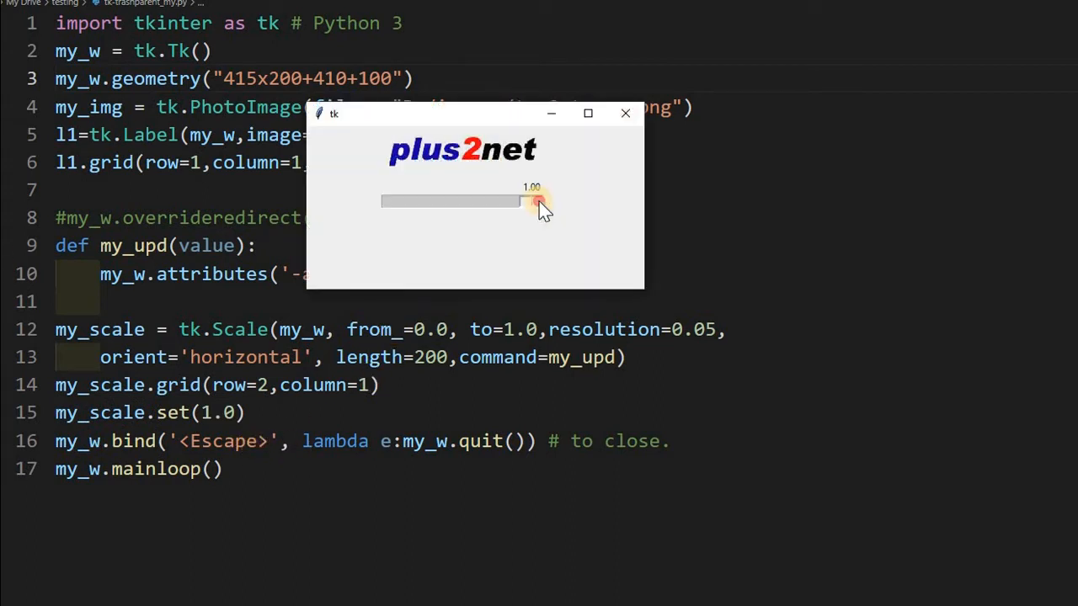
left_click_drag(530, 200, 442, 201)
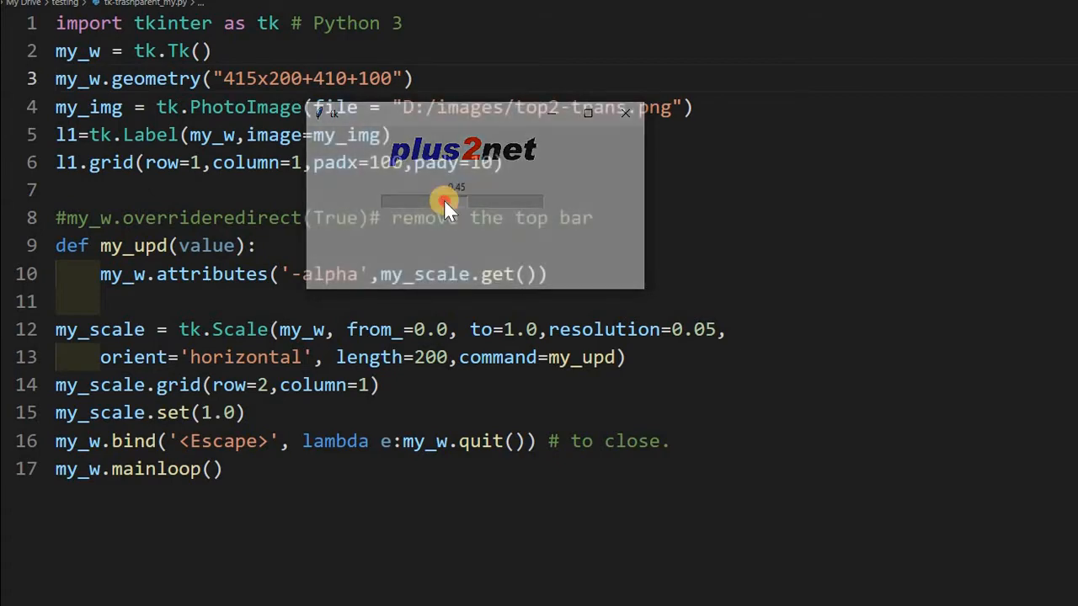
left_click_drag(451, 201, 443, 201)
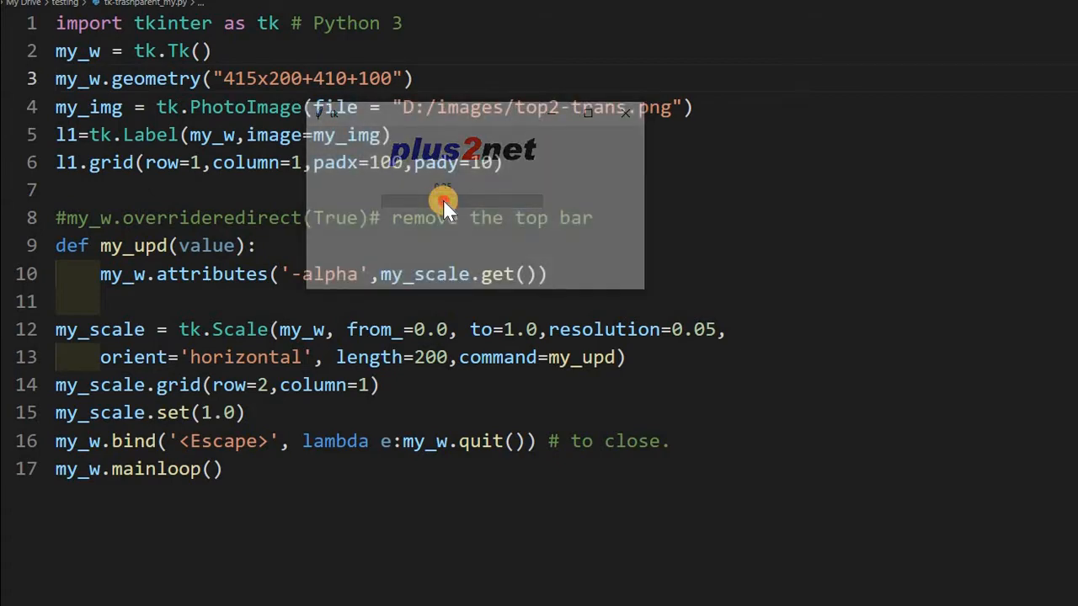
mouse_move(577, 344)
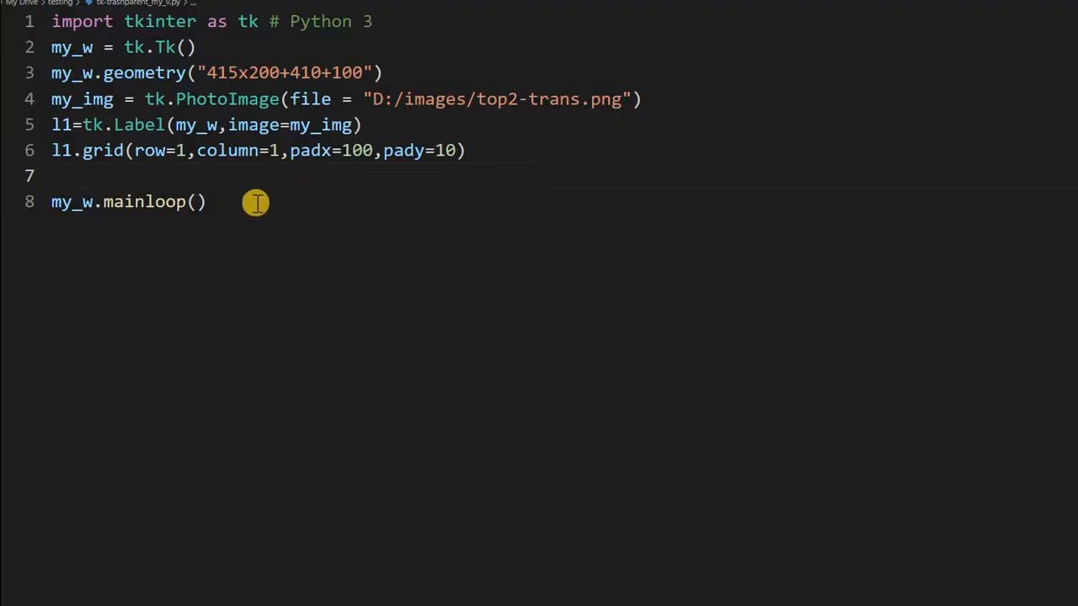
mouse_move(134, 47)
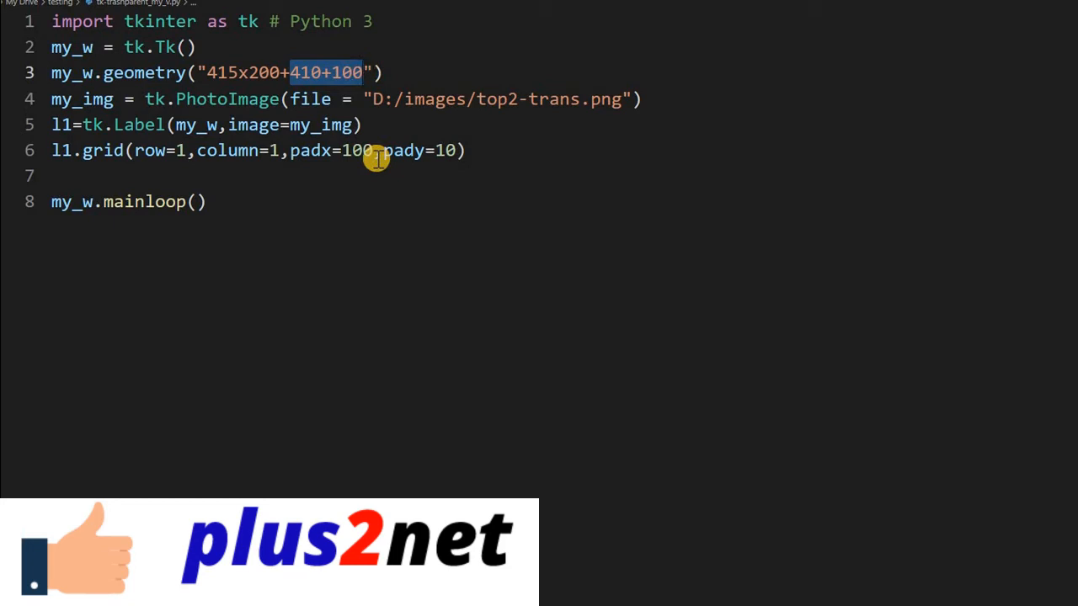
mouse_move(342, 124)
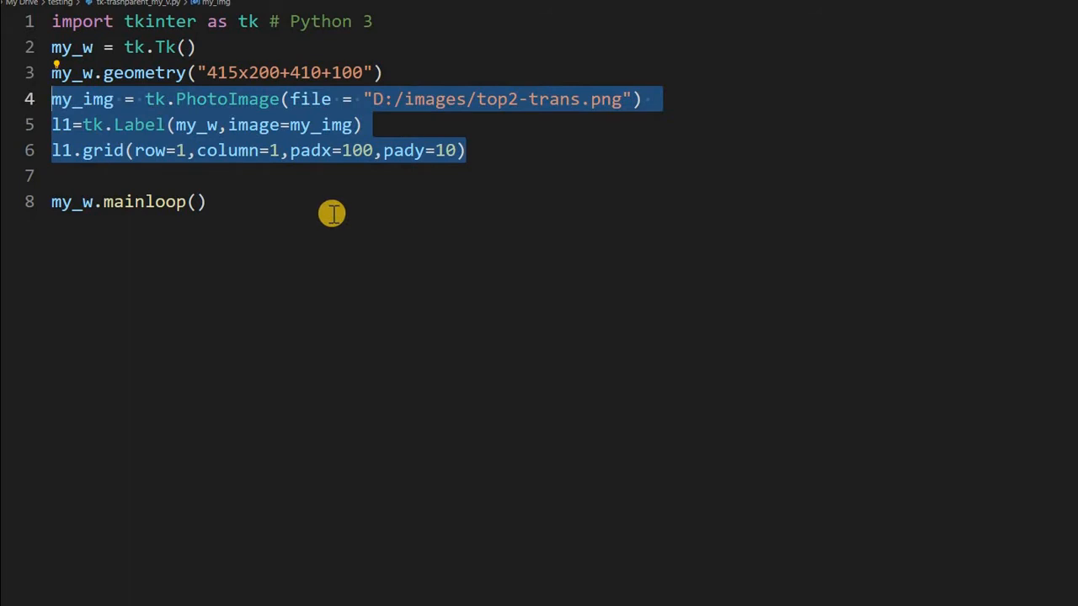
mouse_move(148, 176)
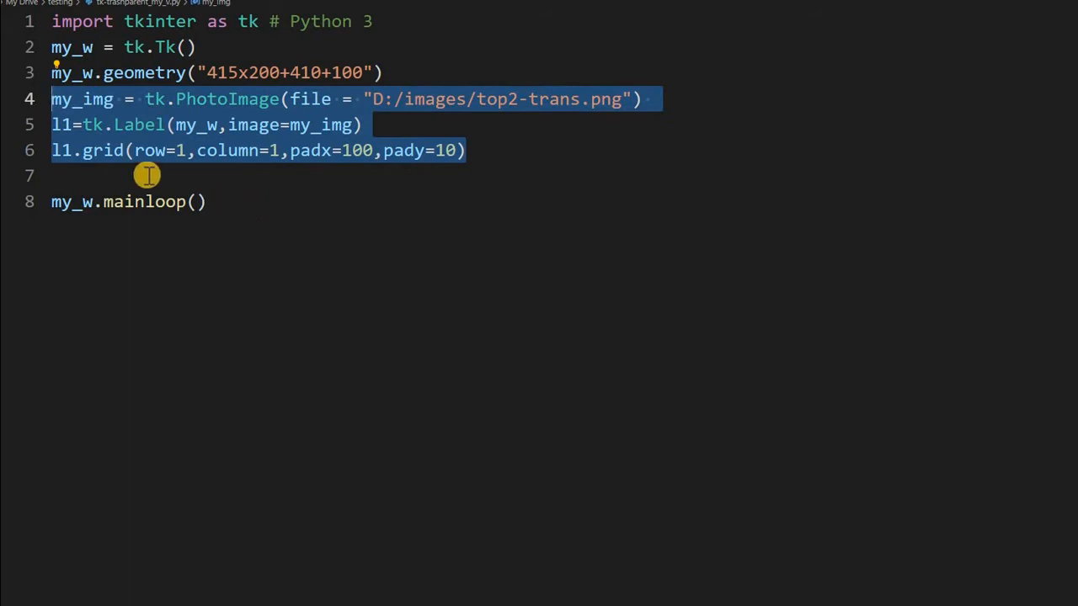
- Place the cursor on empty line 7 of the logo script, just above mainloop
left_click(136, 176)
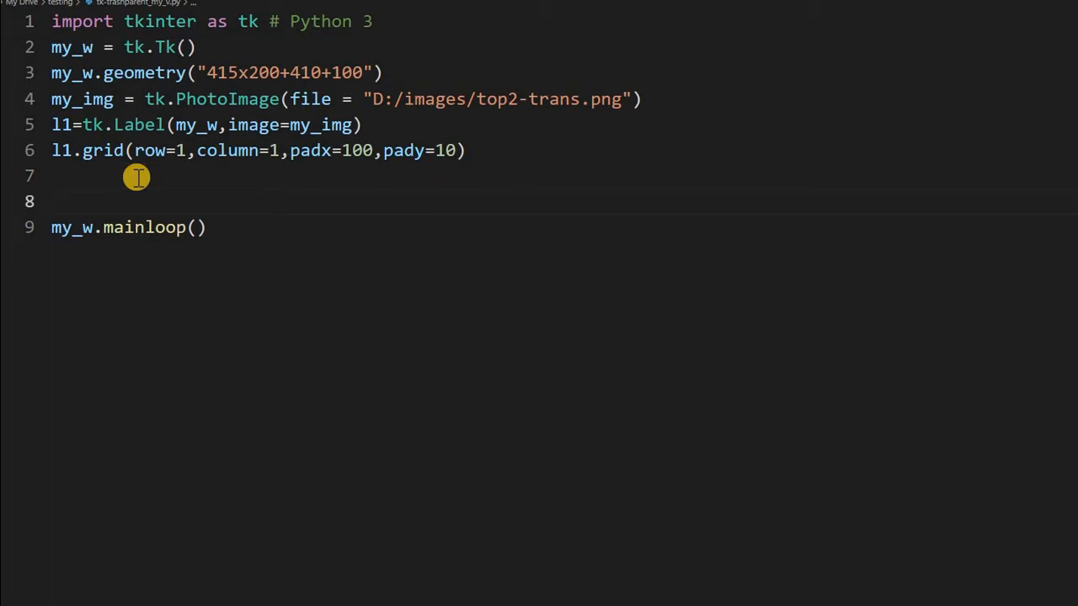
- Type a my_w.bind Escape binding that calls my_w.quit() through a lambda
type("my_")
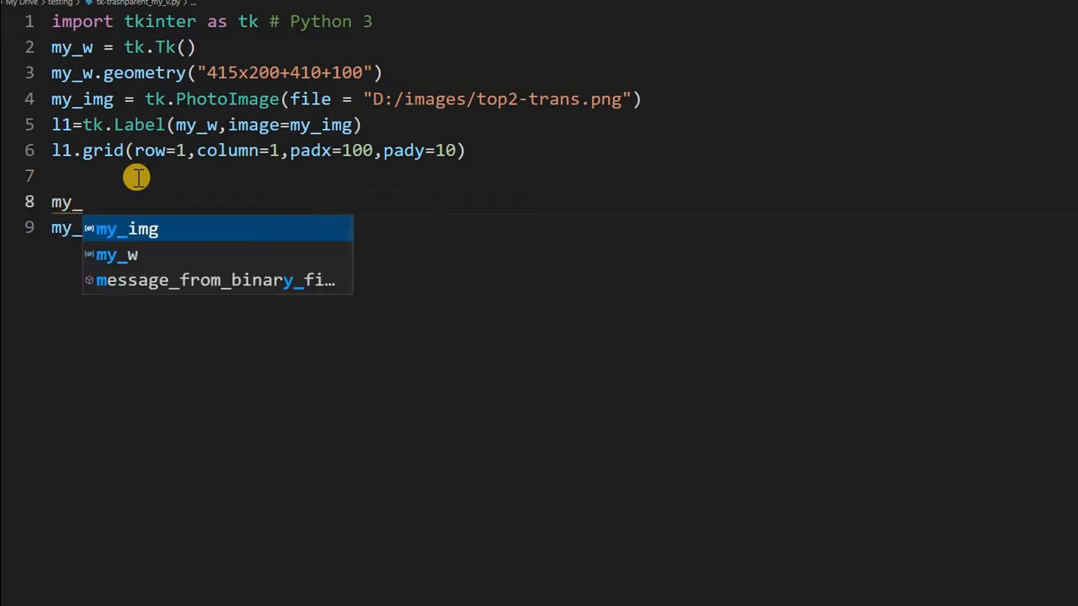
type("w")
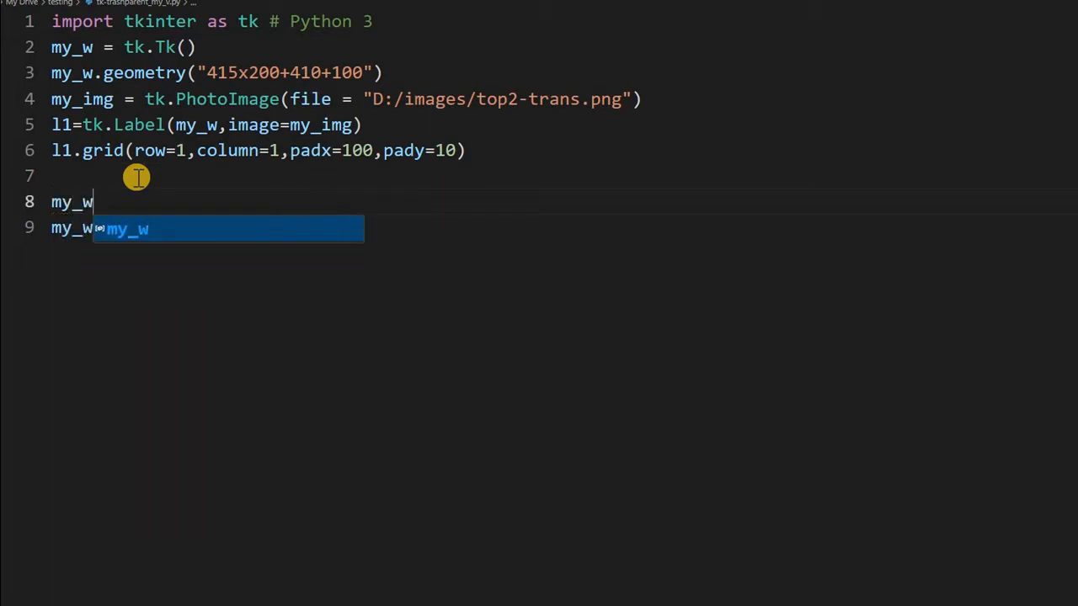
type(".bind('<")
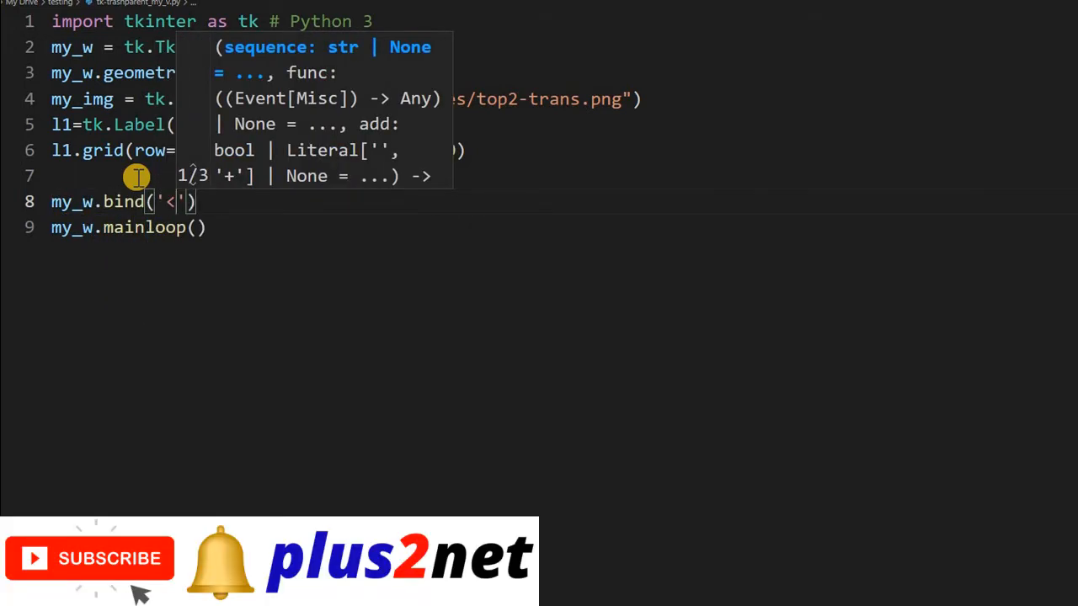
type("Escap")
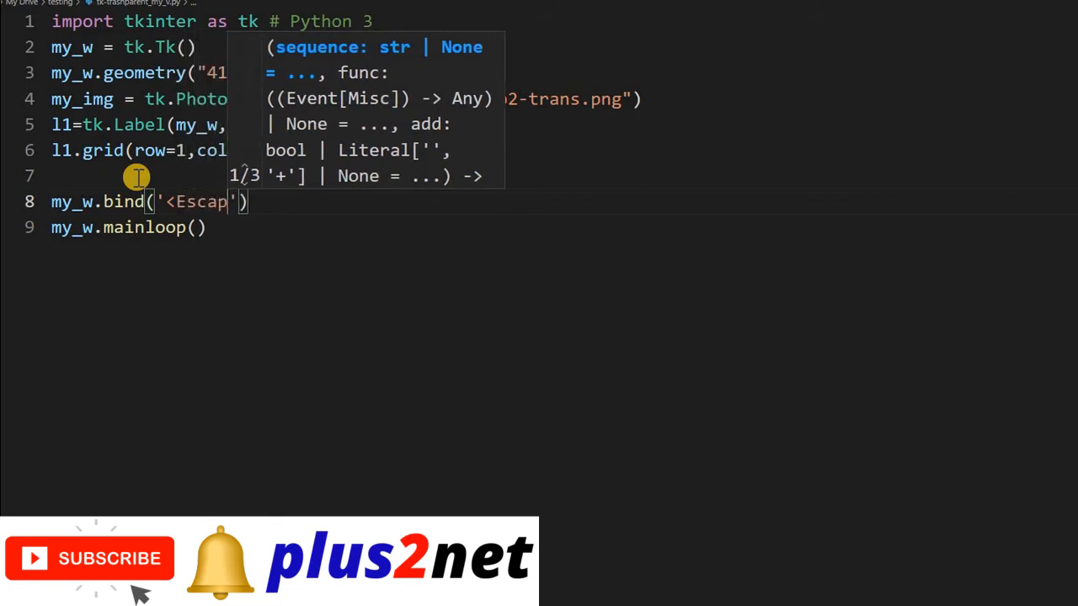
type("e>")
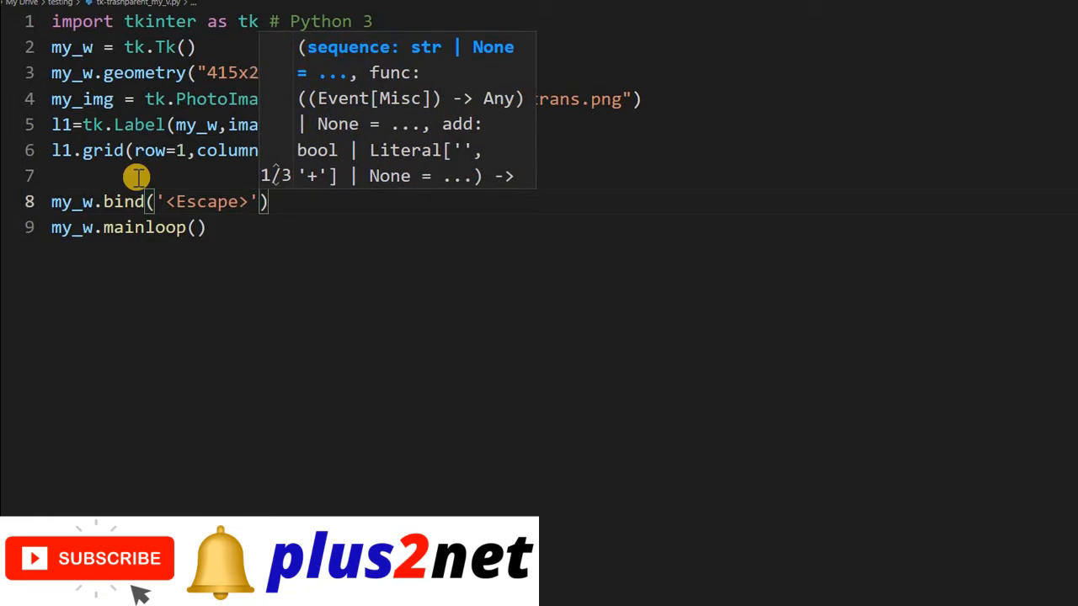
type(",lambda e")
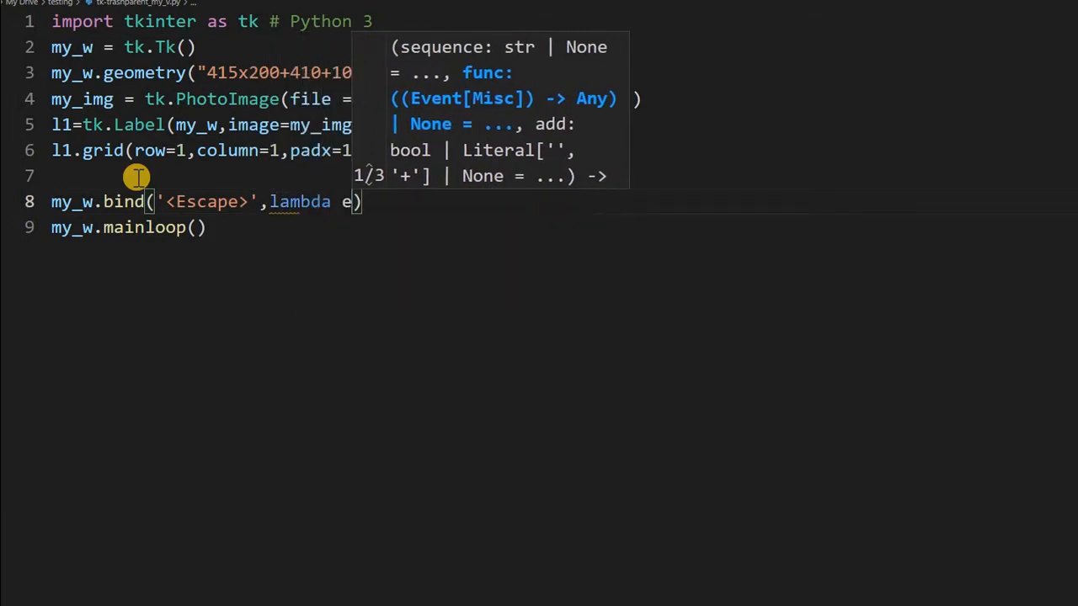
type(":")
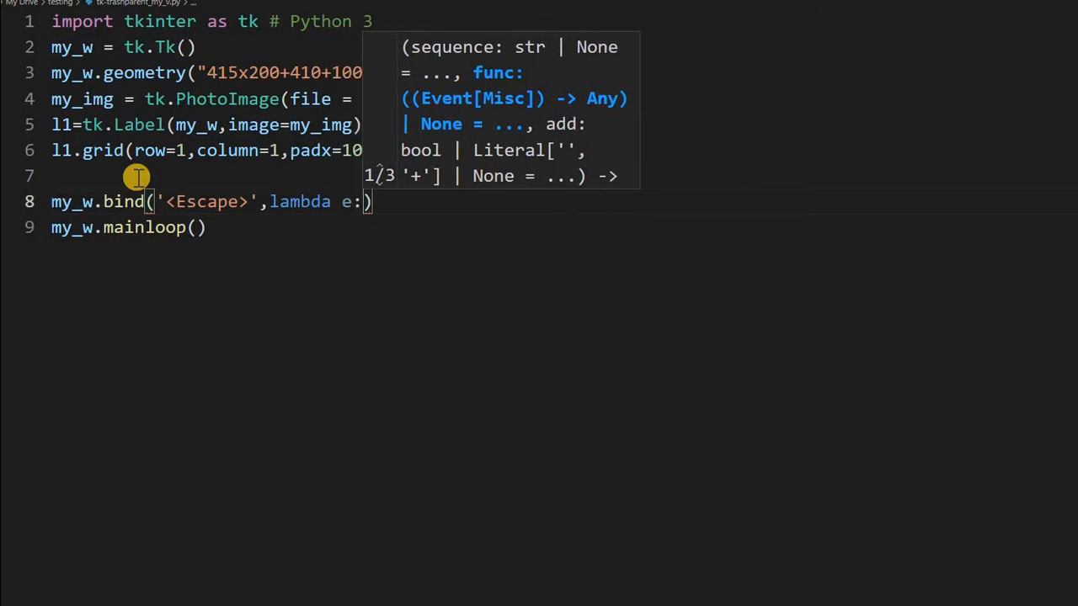
type("my_")
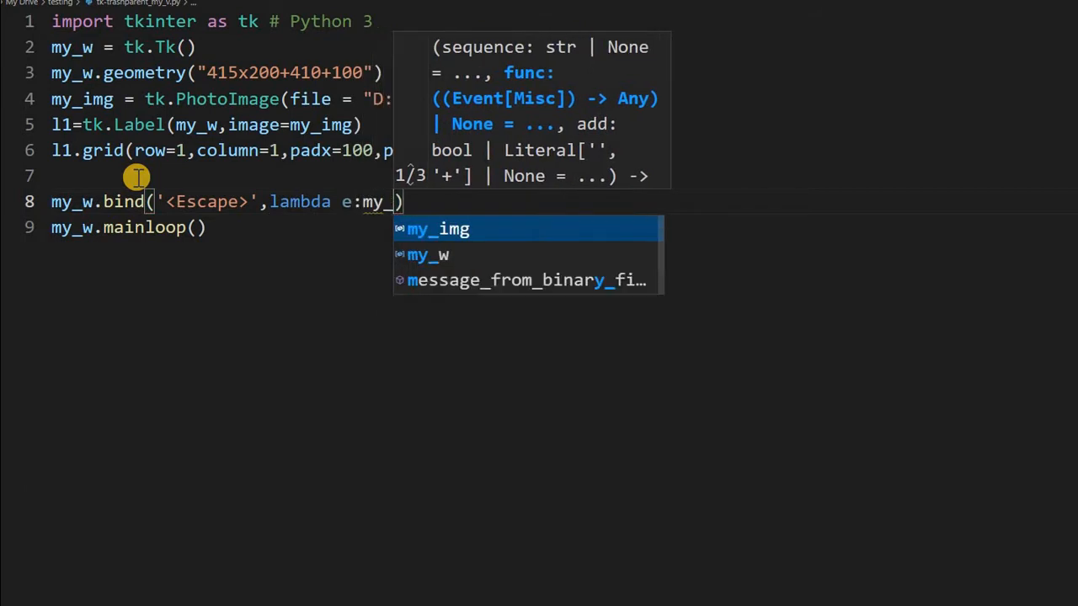
type("w.qu")
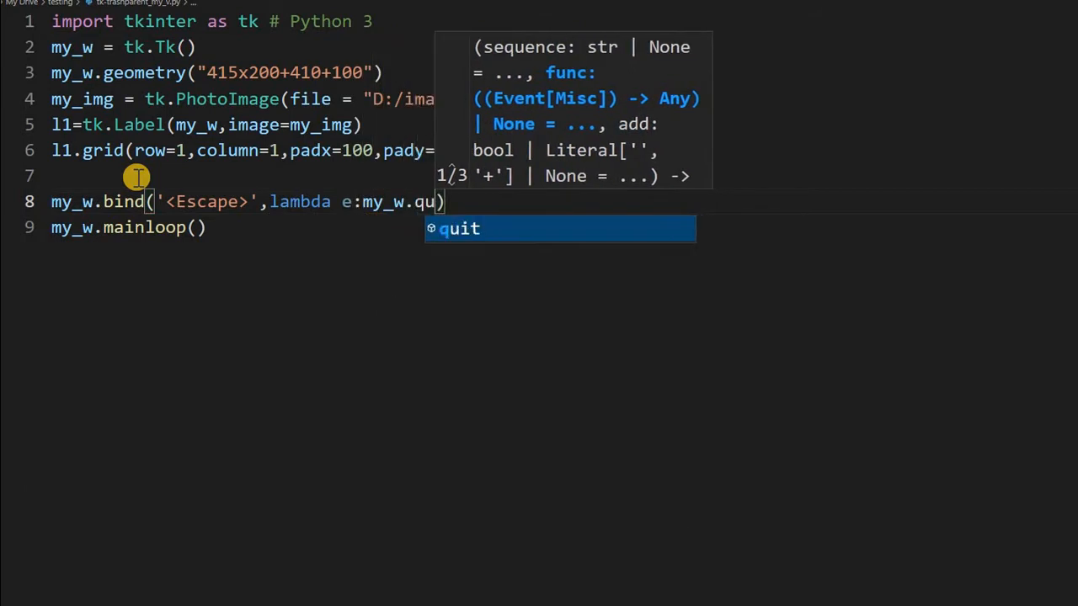
type("it(")
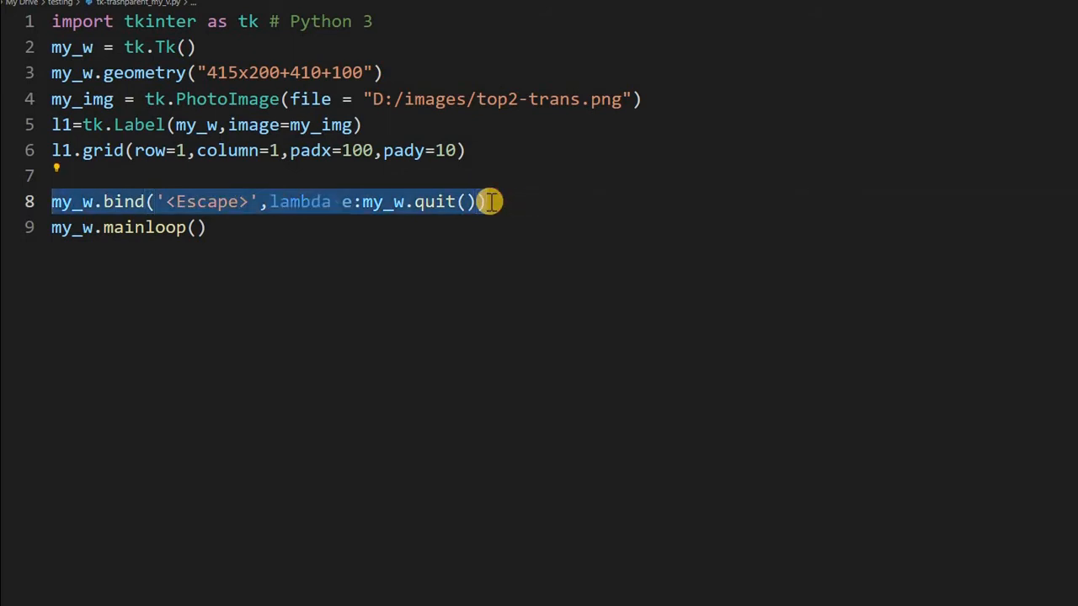
- Add a second binding line and change its event to '<Button-3>'
key("Enter")
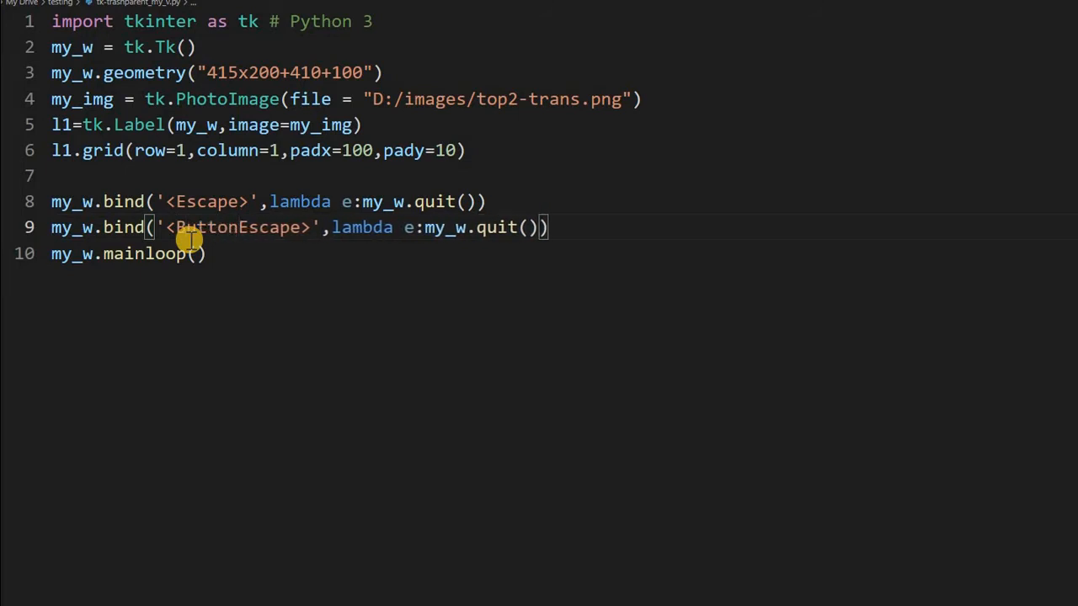
type("-3")
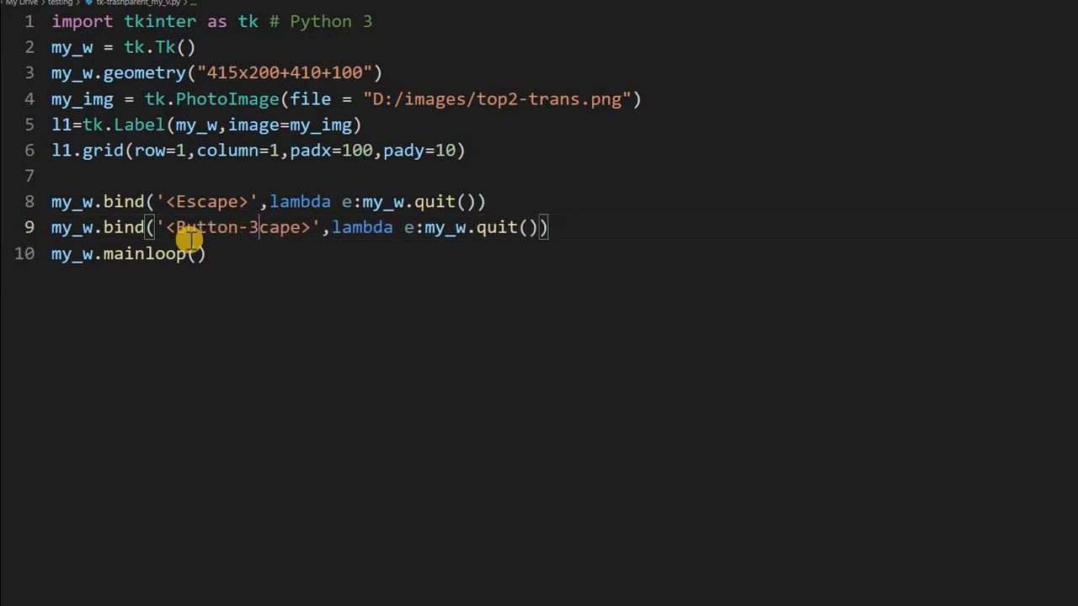
key("Backspace")
type("#")
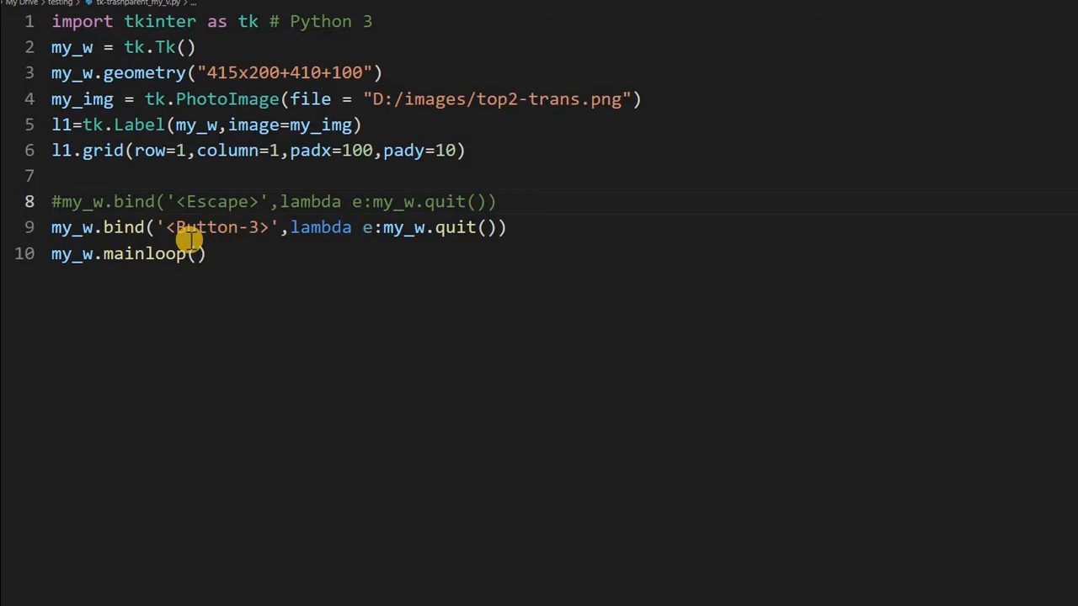
mouse_move(228, 201)
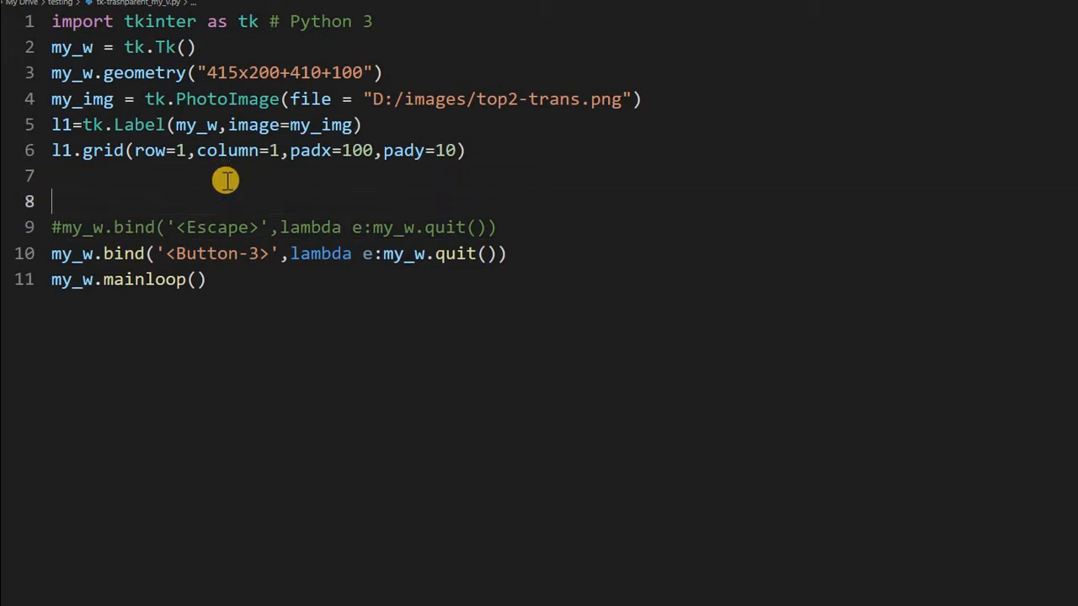
- Begin my_scale=tk.Scale(my_w, picking Scale from autocomplete
type("m")
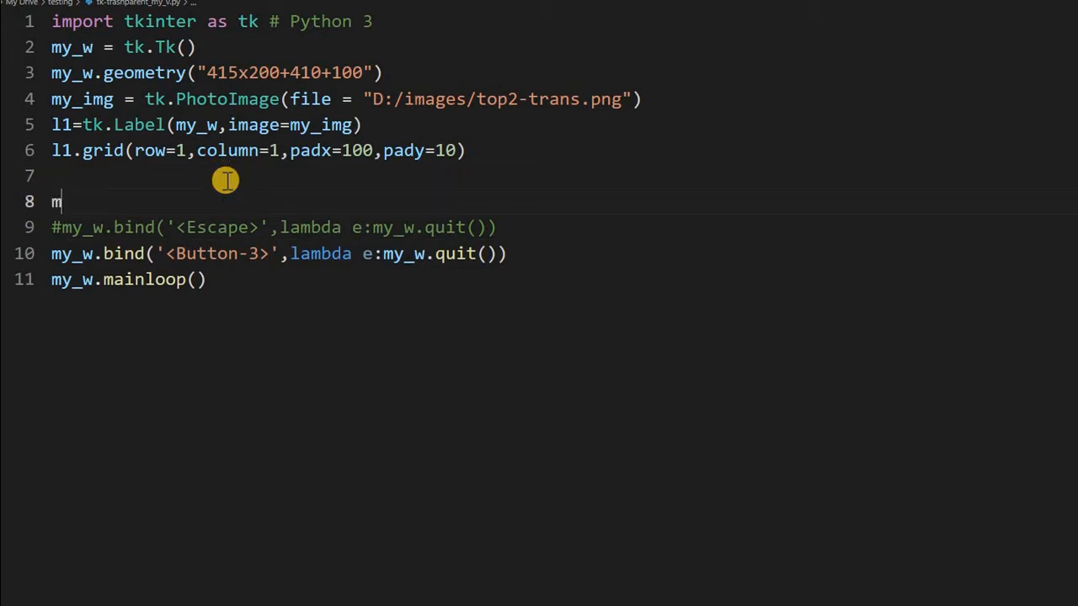
type("y_sc")
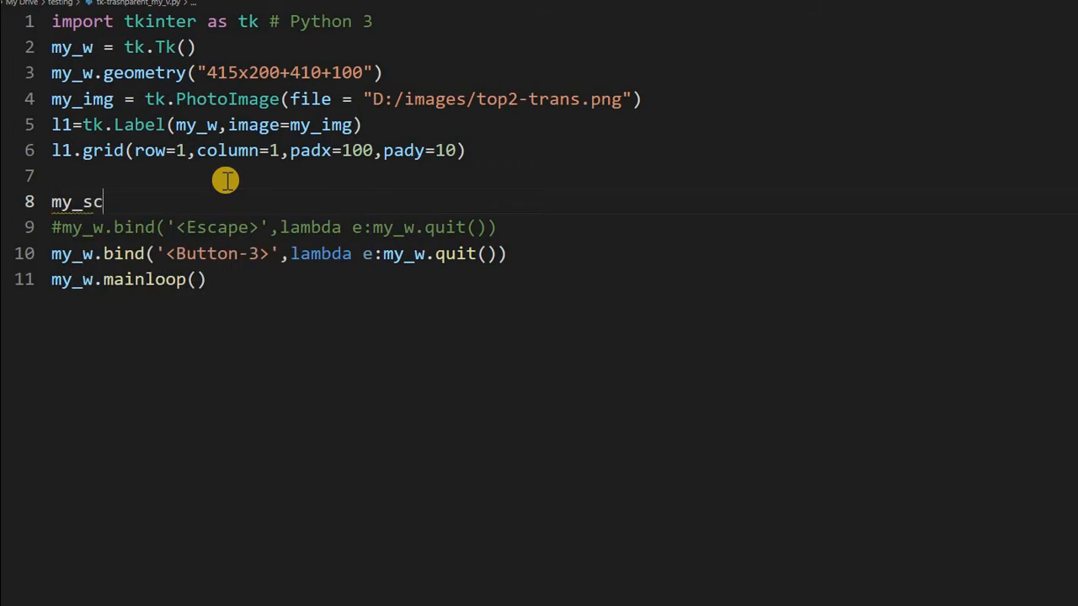
type("ale")
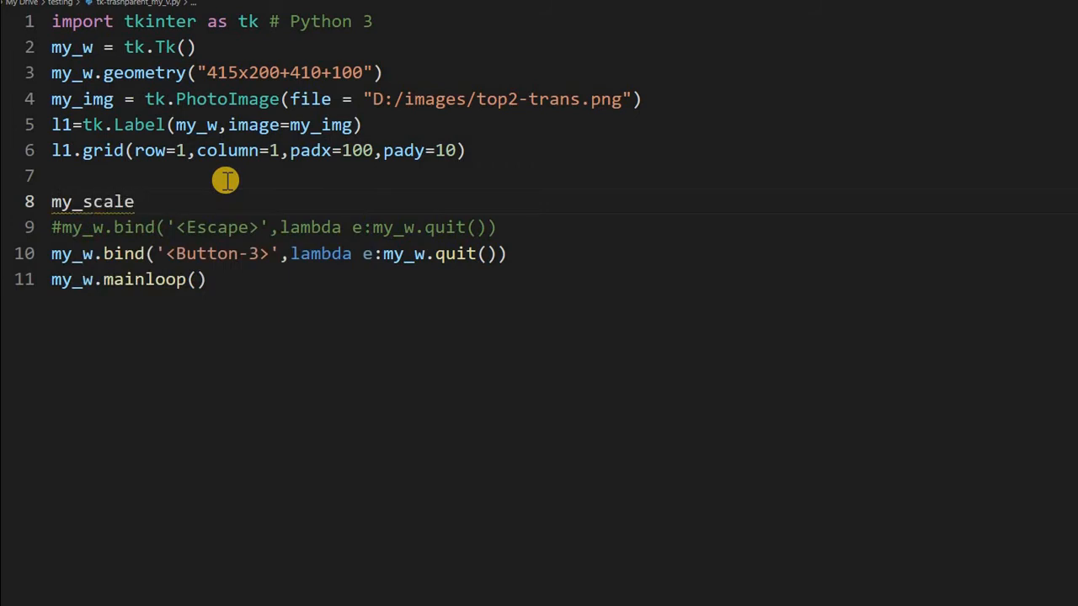
type("=tk.S")
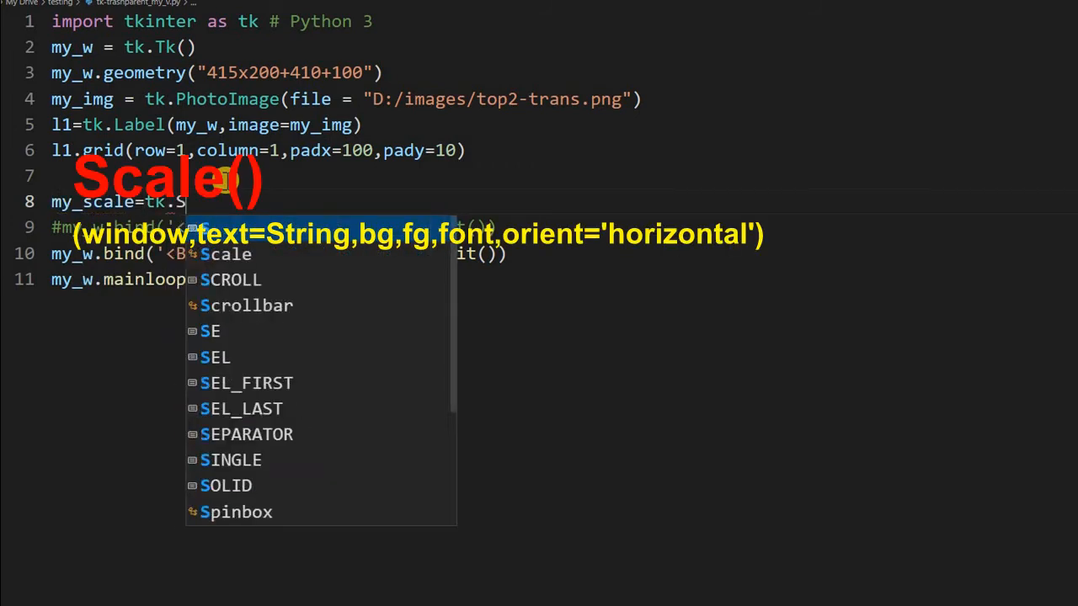
left_click(227, 255)
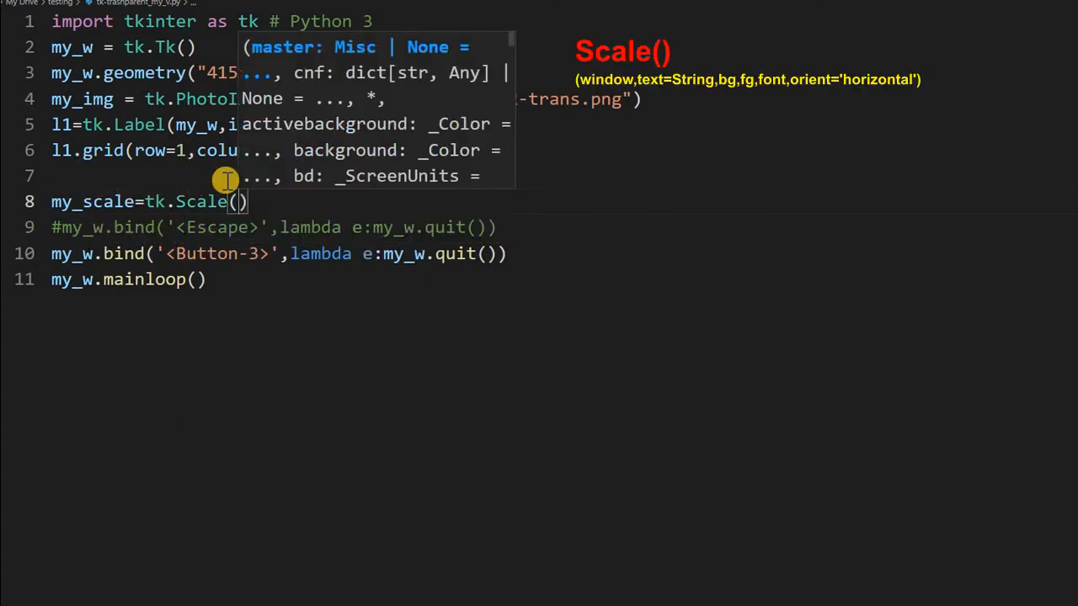
type("my_w")
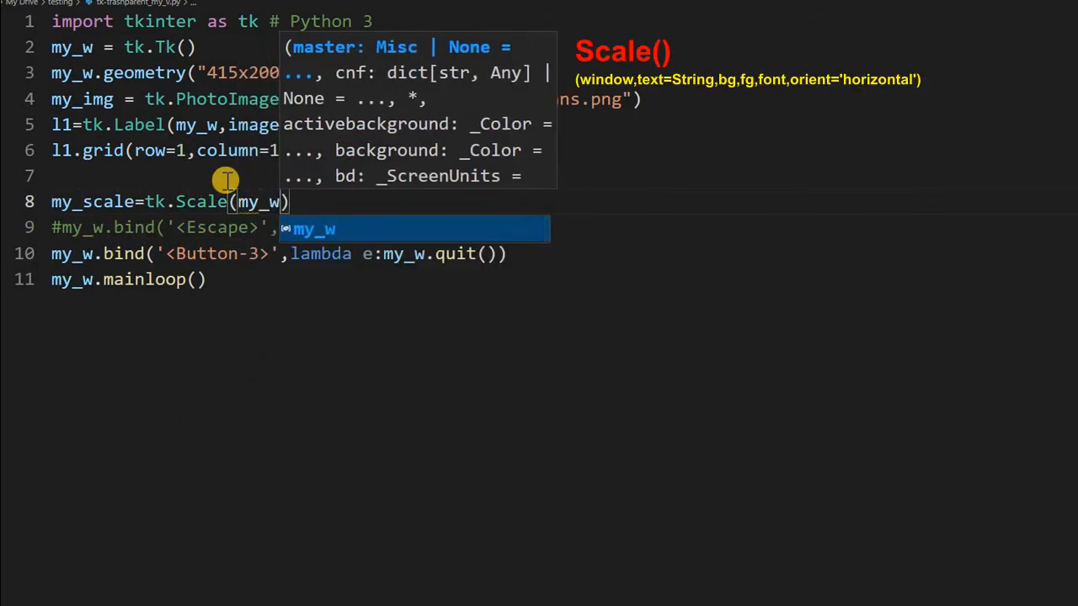
- Add from_=0.0, to=1.0, resolution=0.05, orient='horizontal' and length=200 to the Scale
type("from_=0.0")
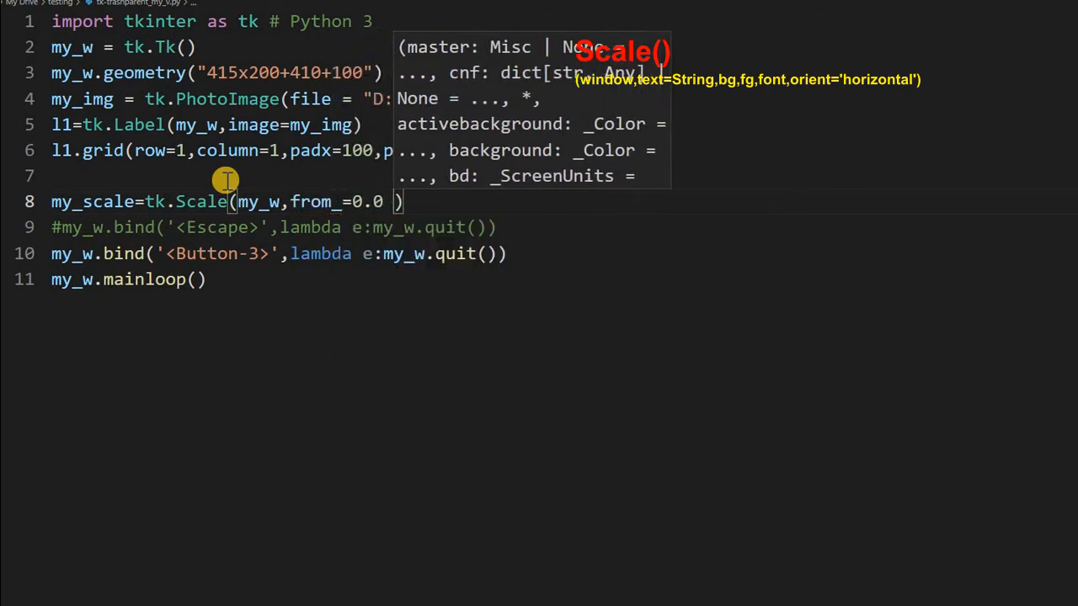
type(", to=1.0")
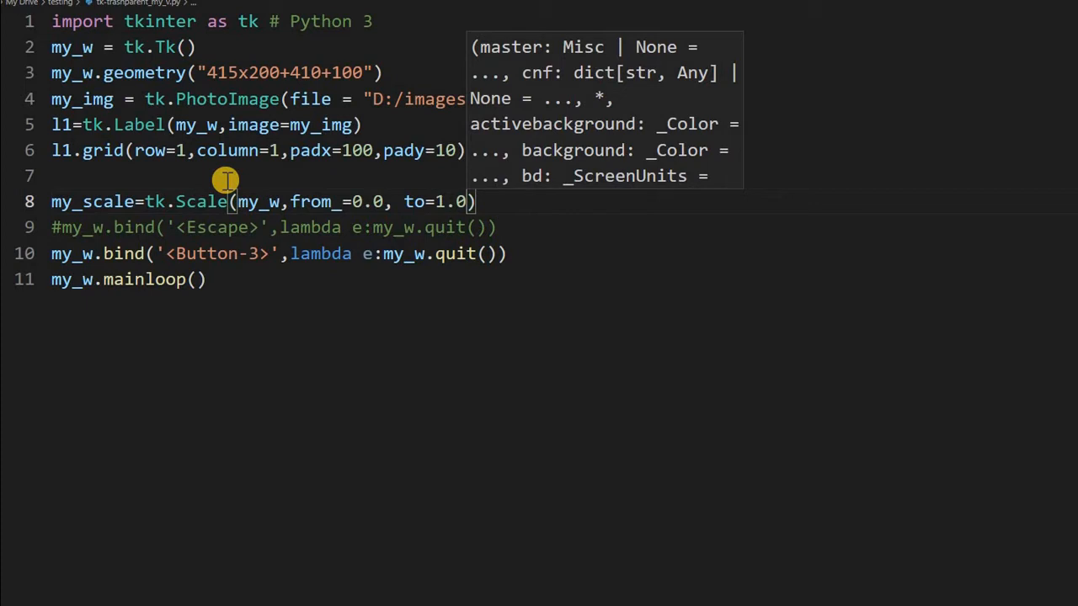
type("resolution=")
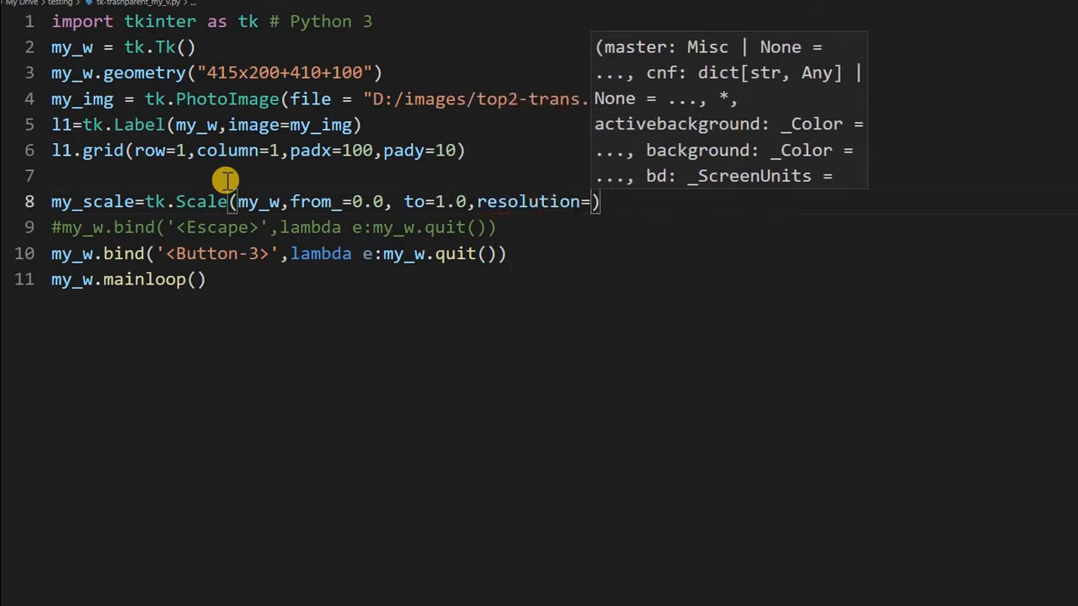
type("0")
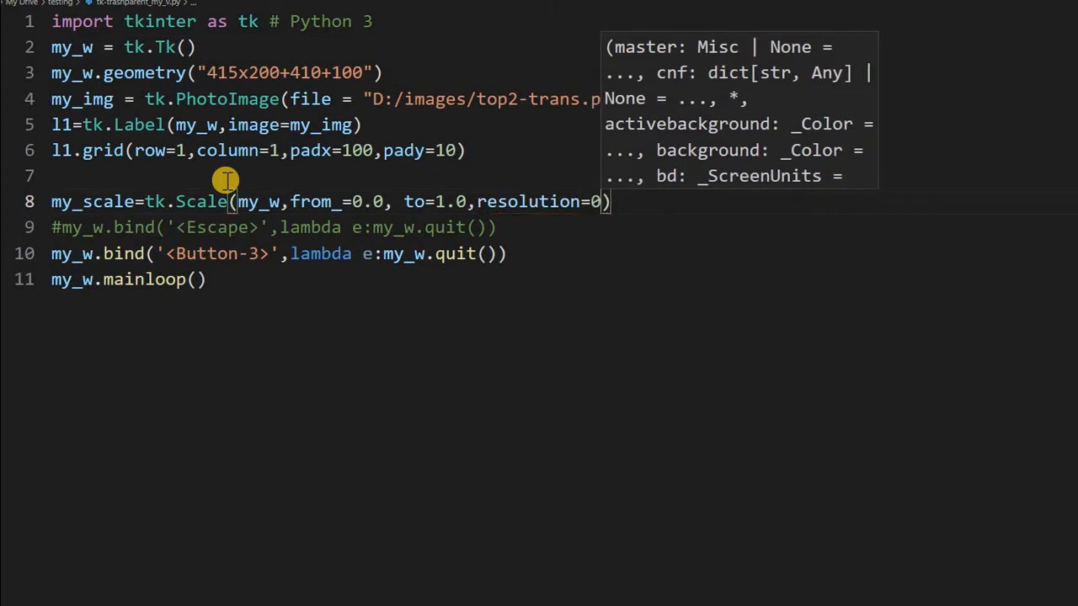
type(".5")
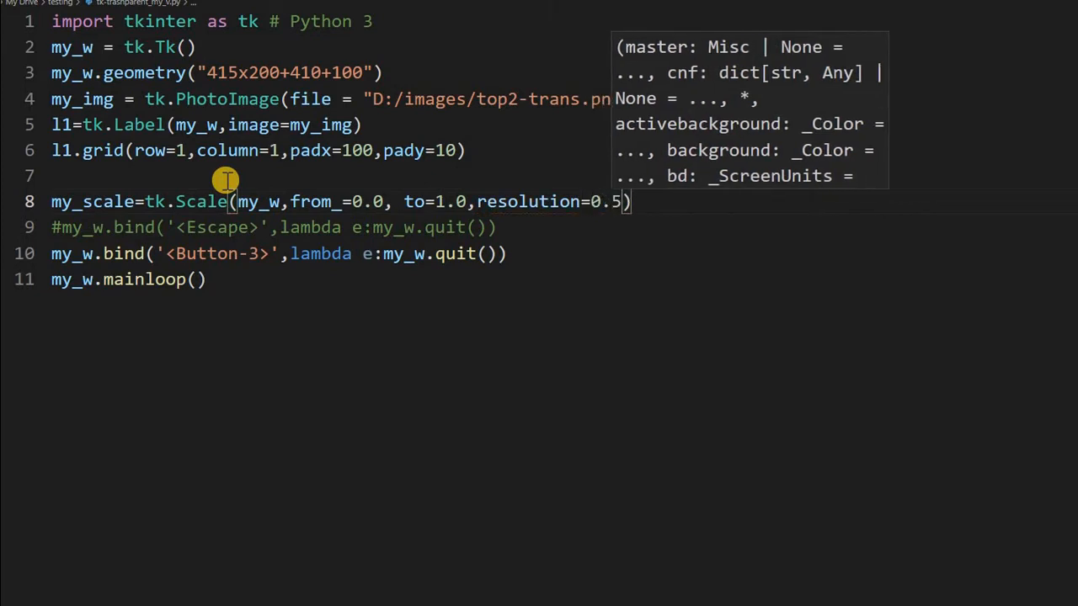
type("0")
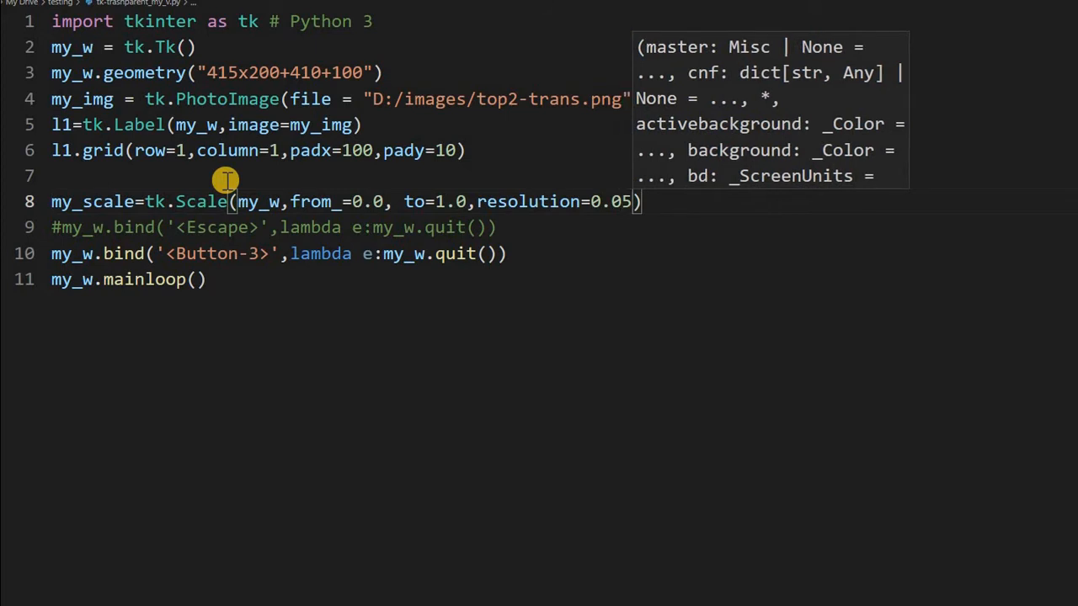
type(",")
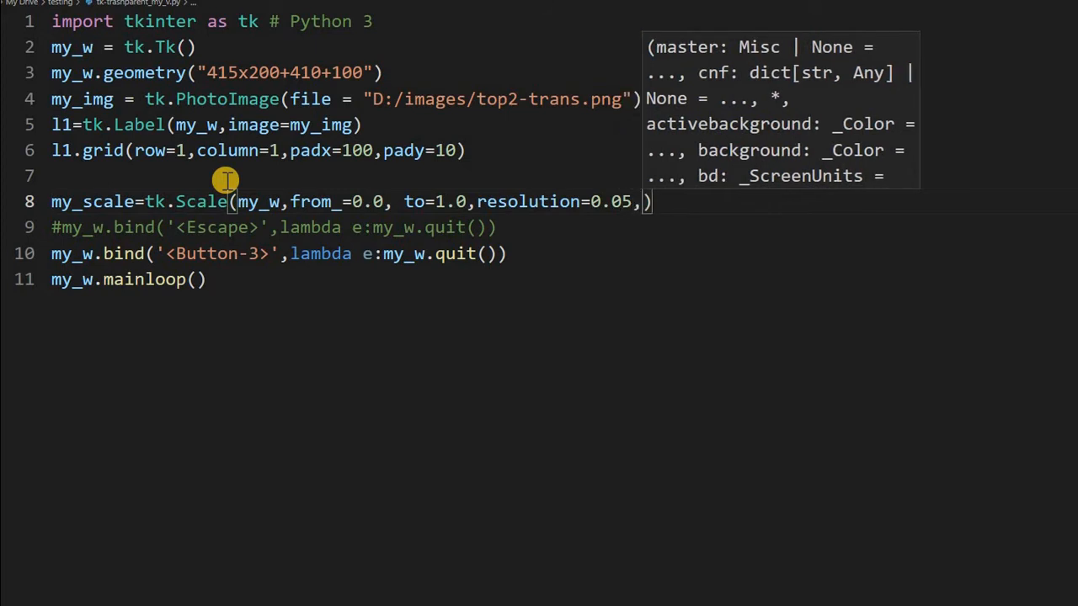
key("enter")
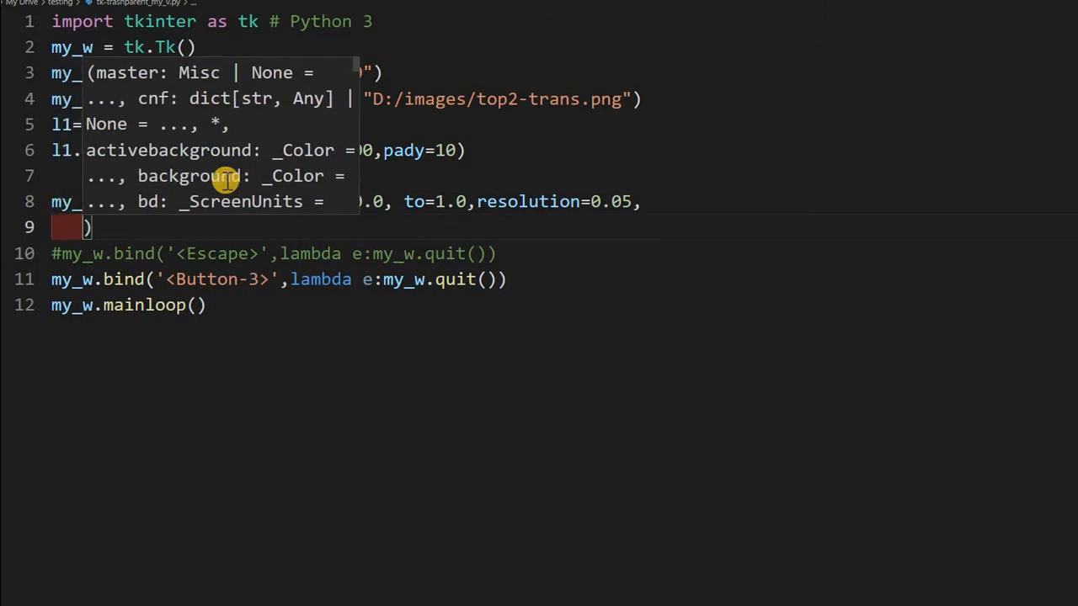
type("orient='")
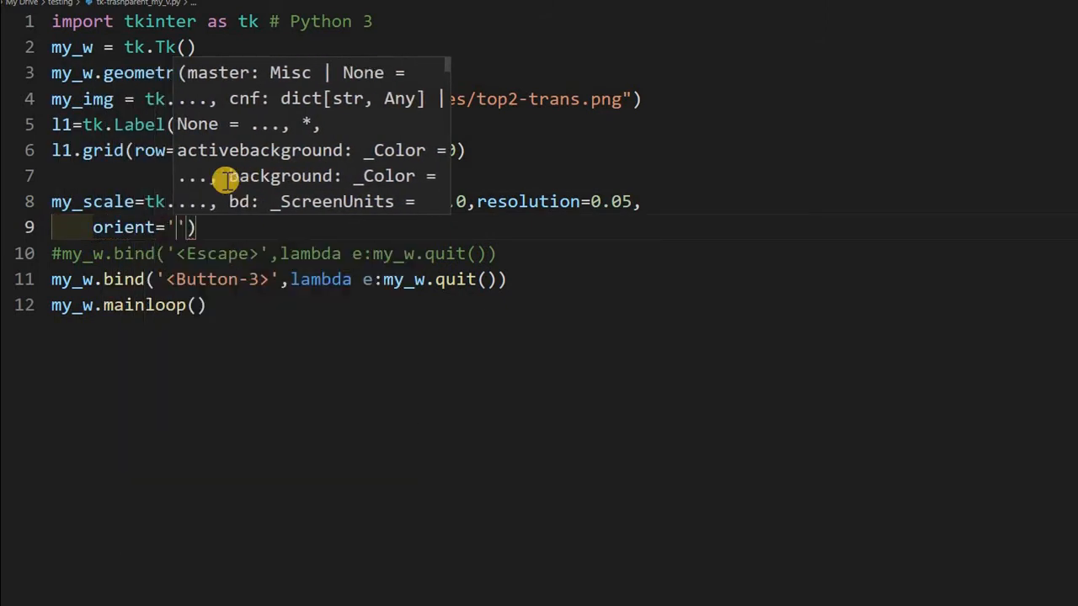
type("horizontal")
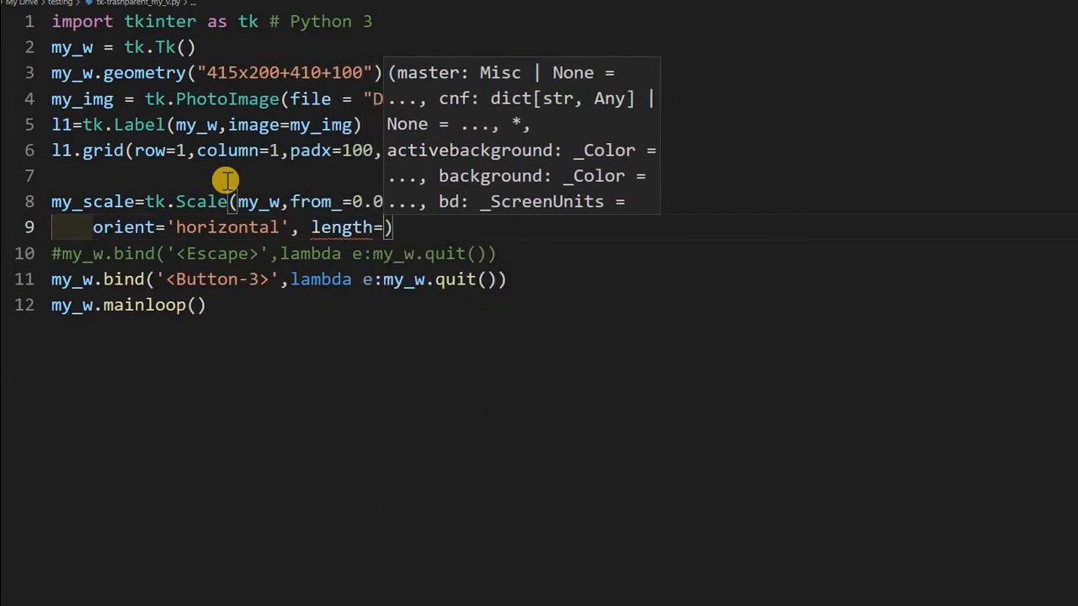
type("200")
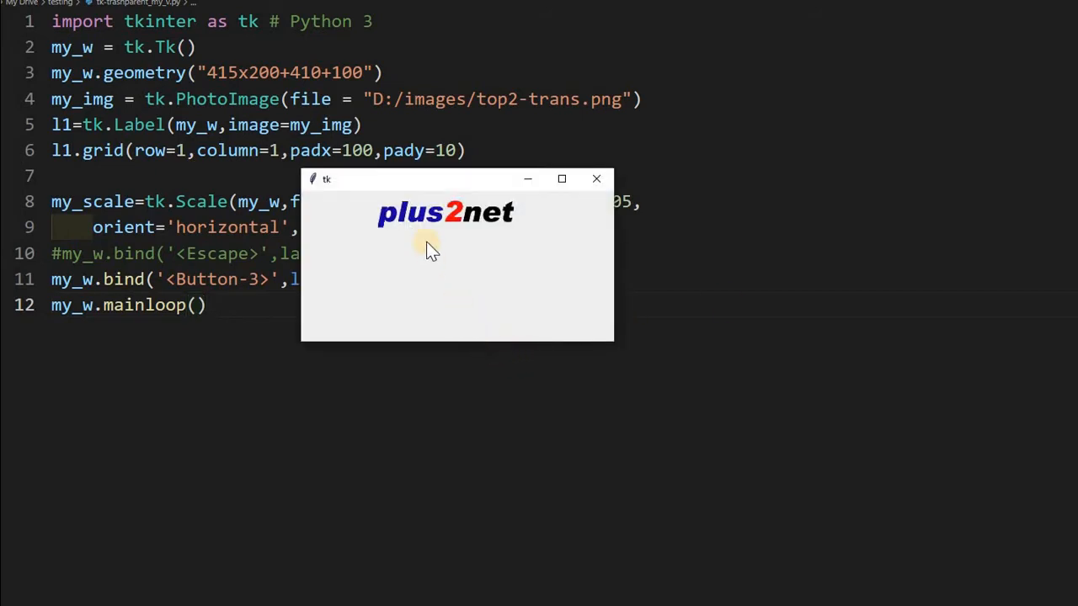
mouse_move(596, 178)
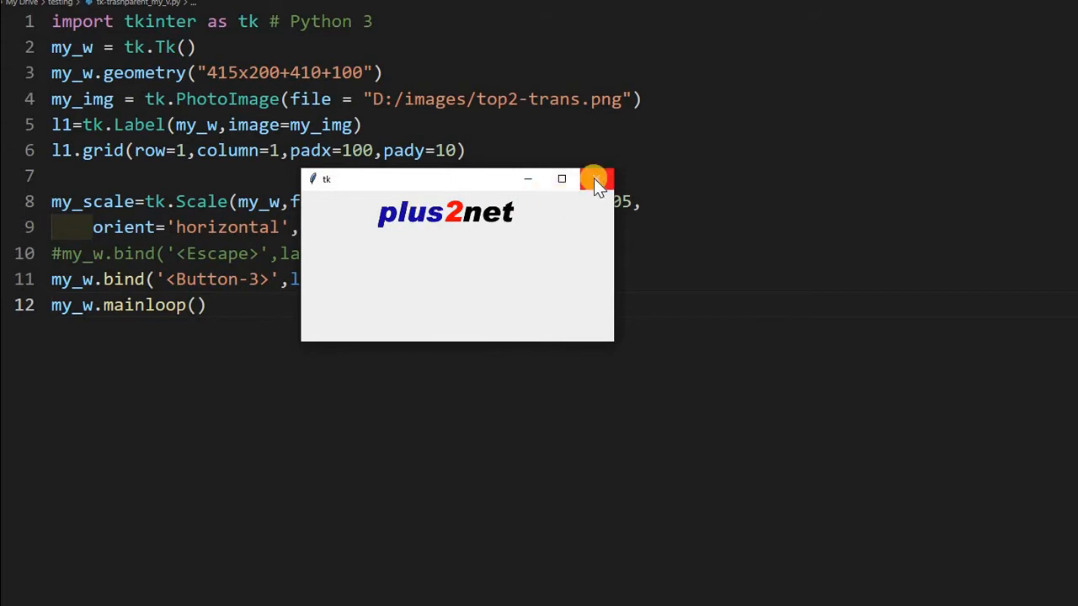
- Close the running plus2net logo test window
left_click(594, 179)
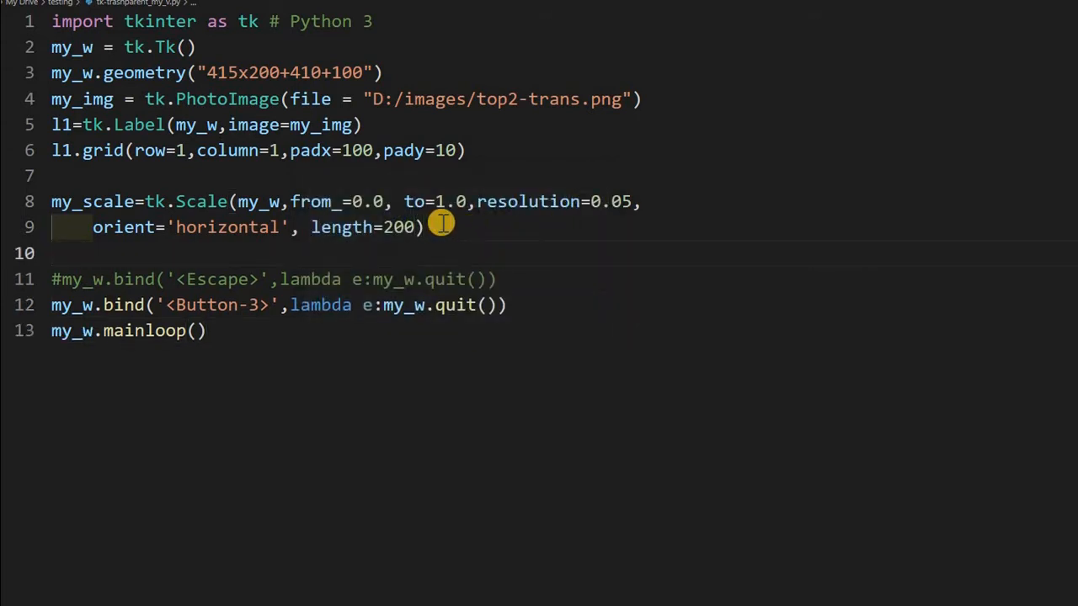
type("my_scale.grid(")
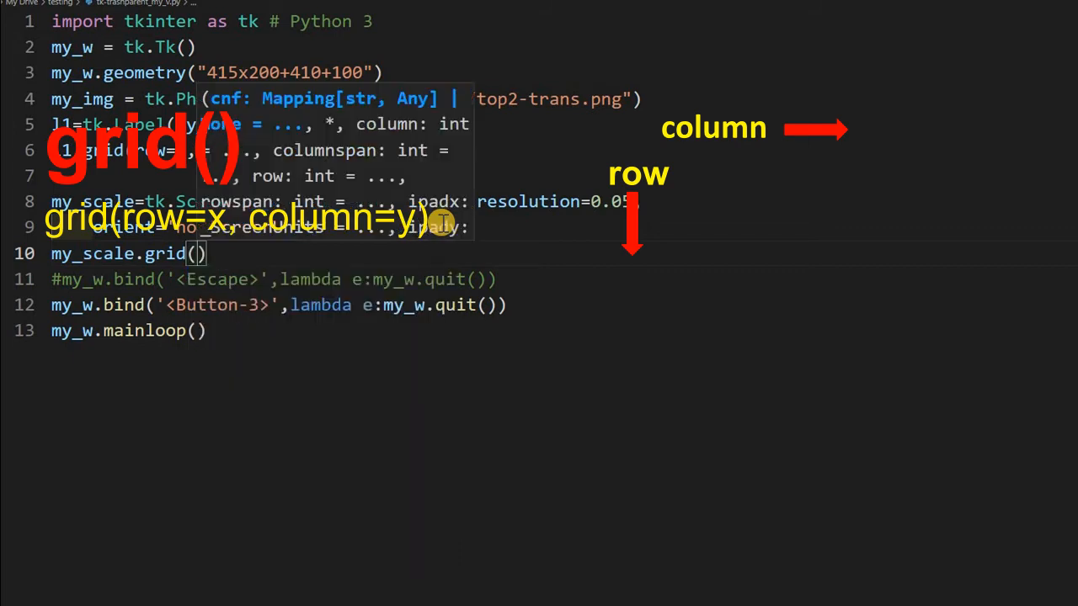
type("row=2")
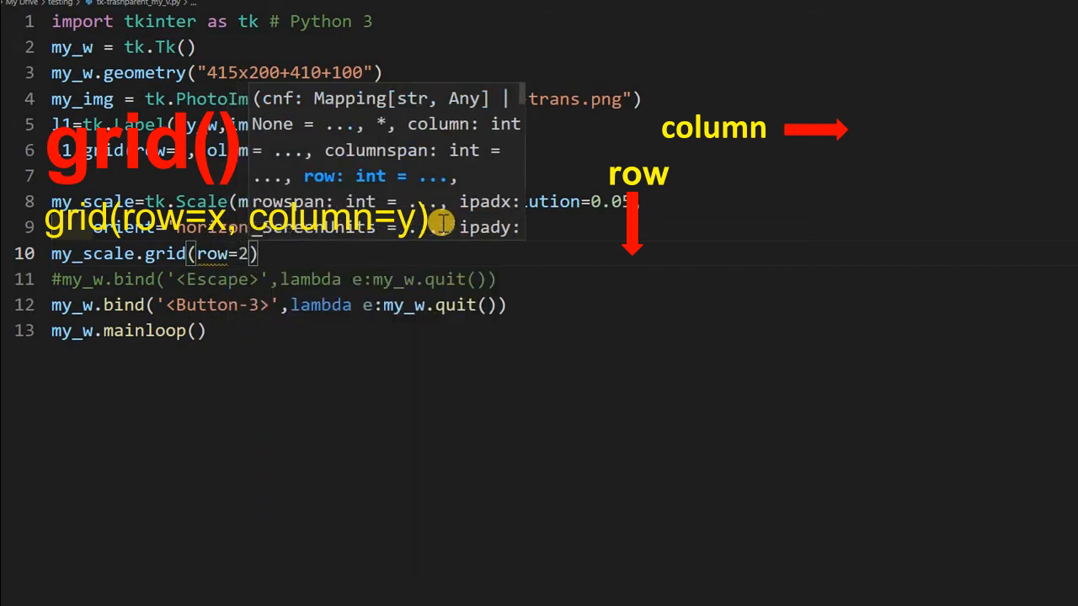
type("column=1")
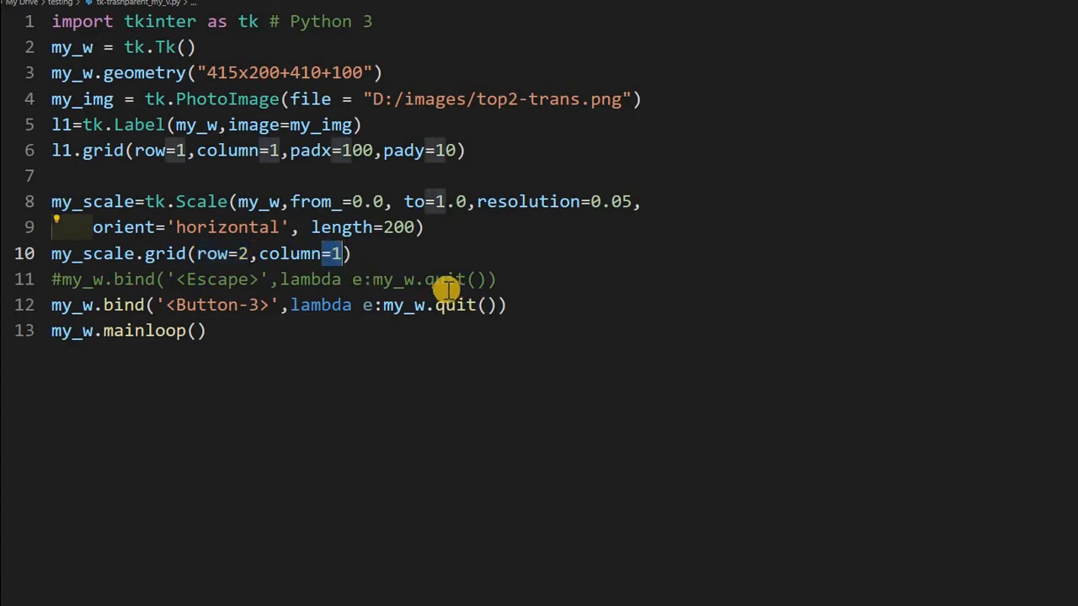
mouse_move(446, 289)
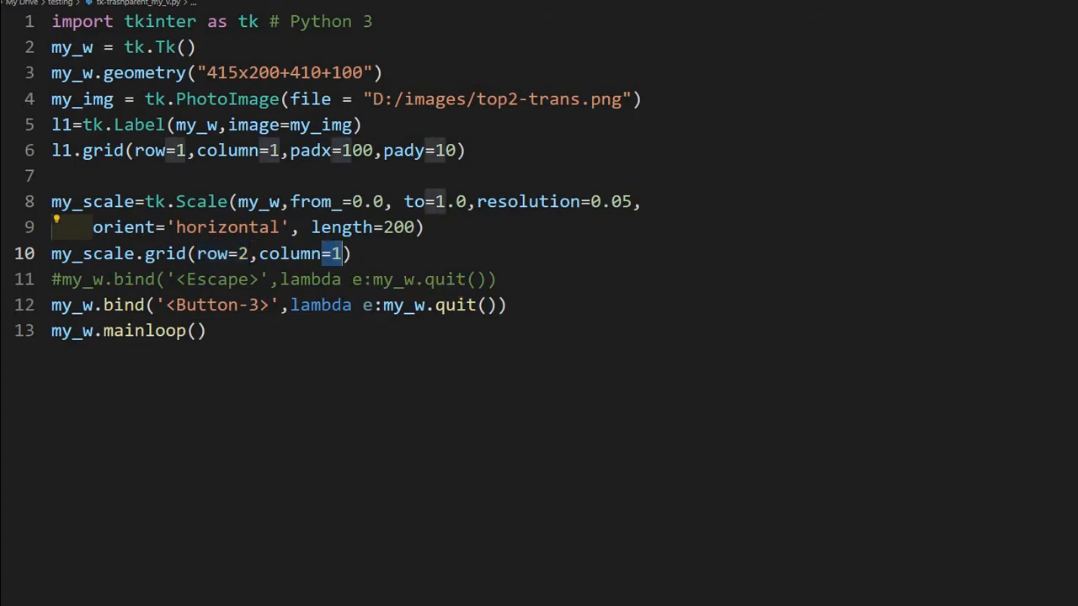
mouse_move(596, 328)
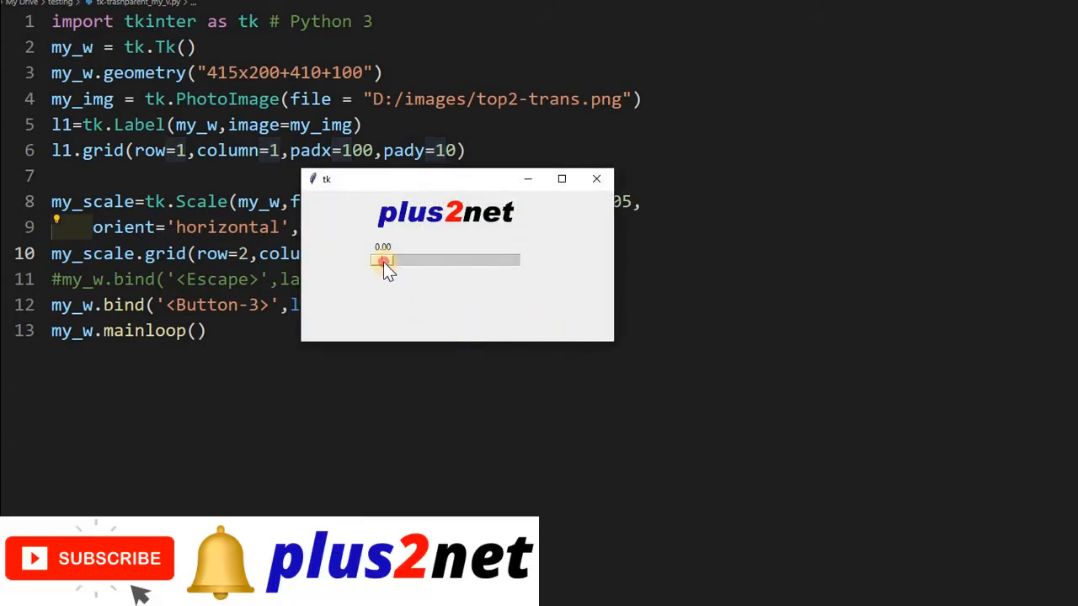
left_click_drag(384, 260, 509, 260)
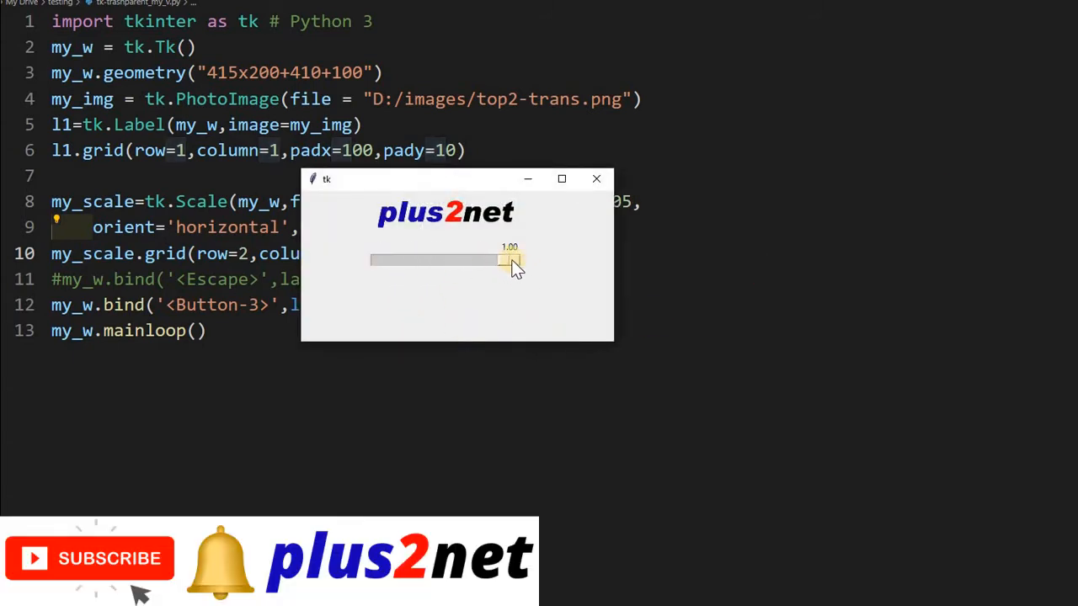
left_click_drag(505, 259, 379, 260)
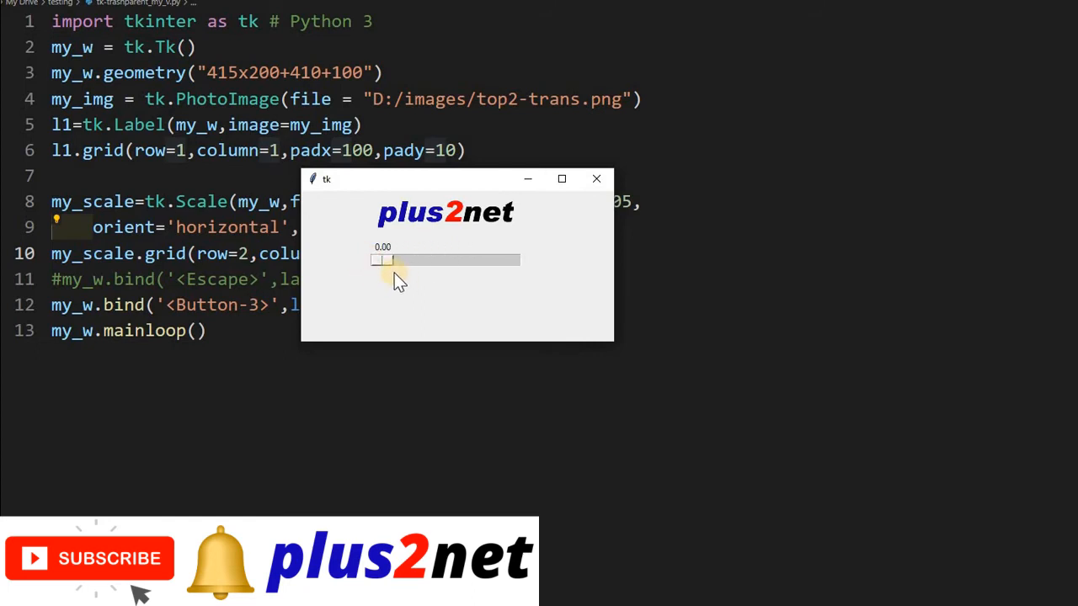
left_click_drag(384, 259, 509, 259)
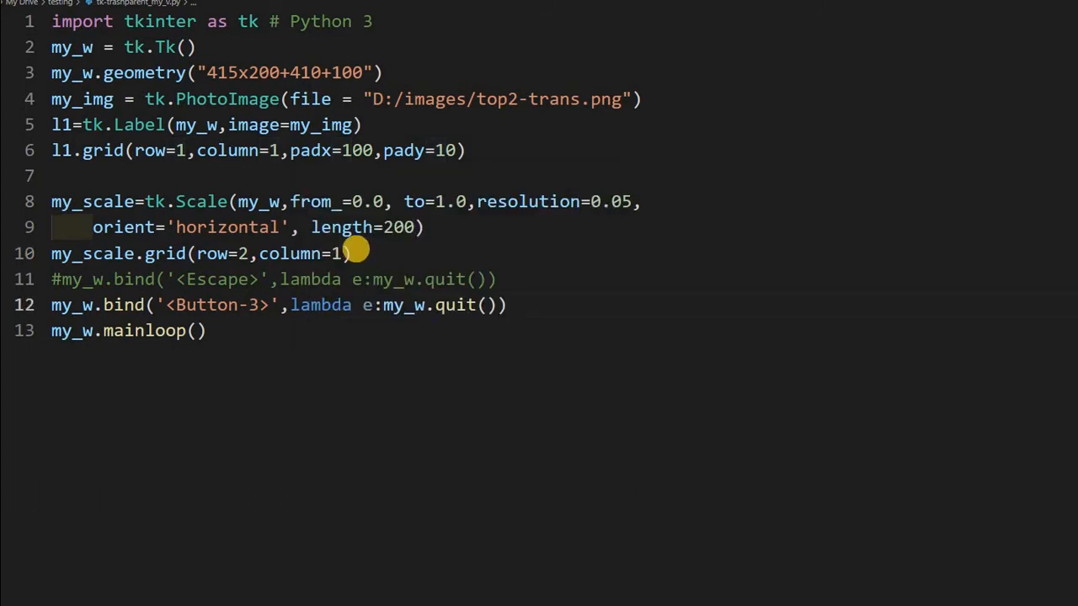
- Add my_scale.set(1.0) on a new line after the scale grid call
key("Enter")
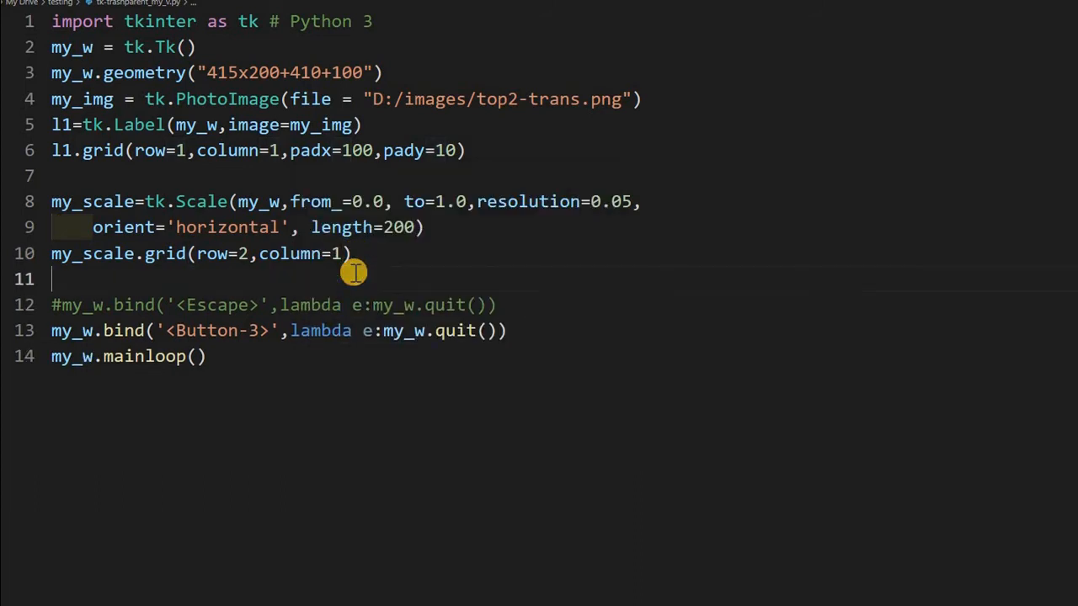
type("my_scale.set(")
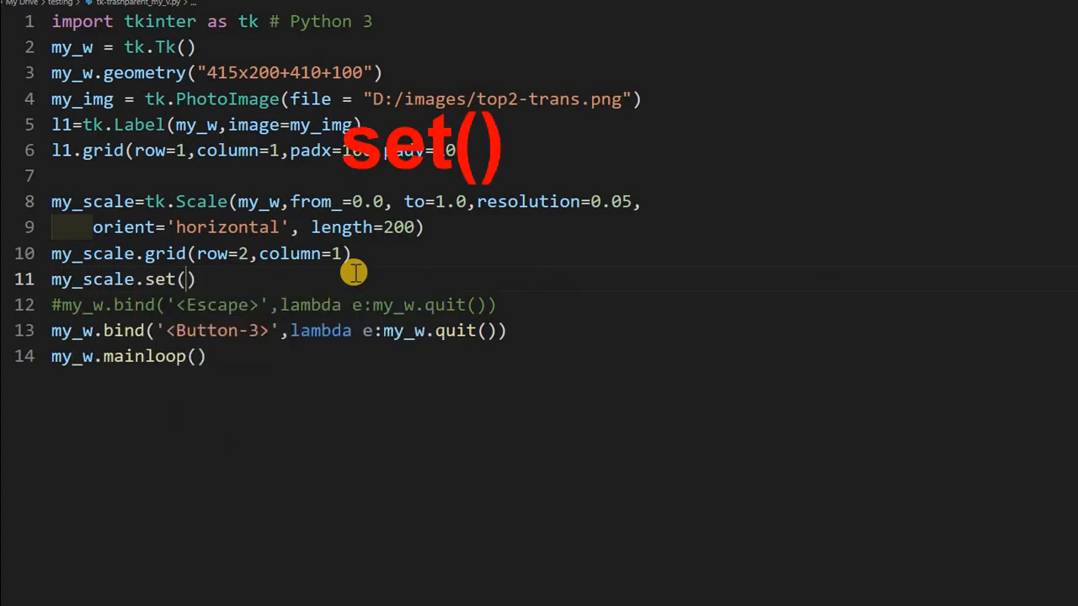
type("1.0")
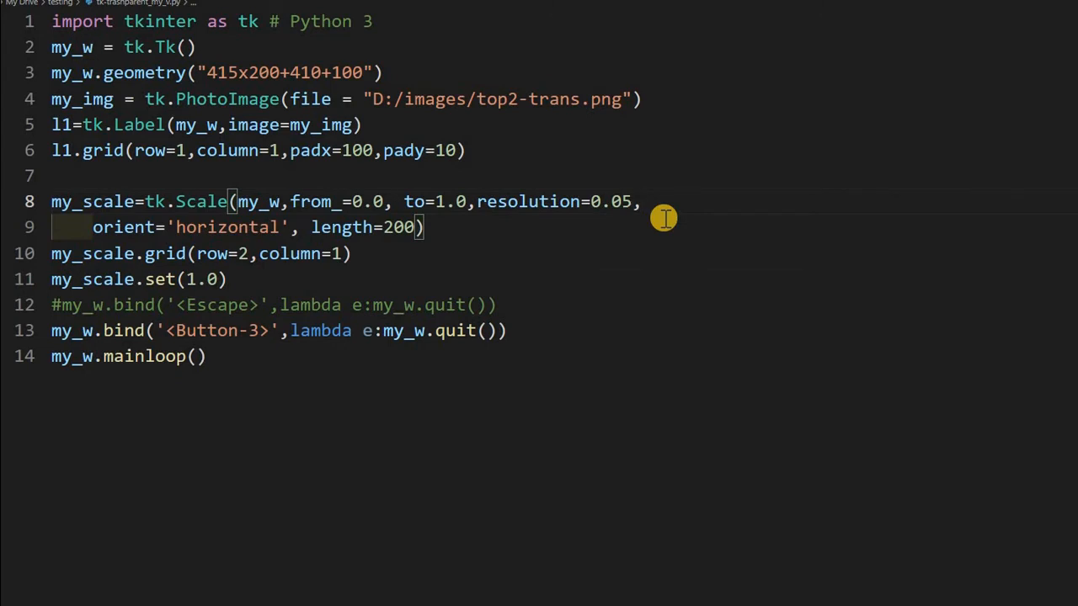
- Insert command=my_upd, after resolution=0.05 in the Scale definition
type("command=my_upd")
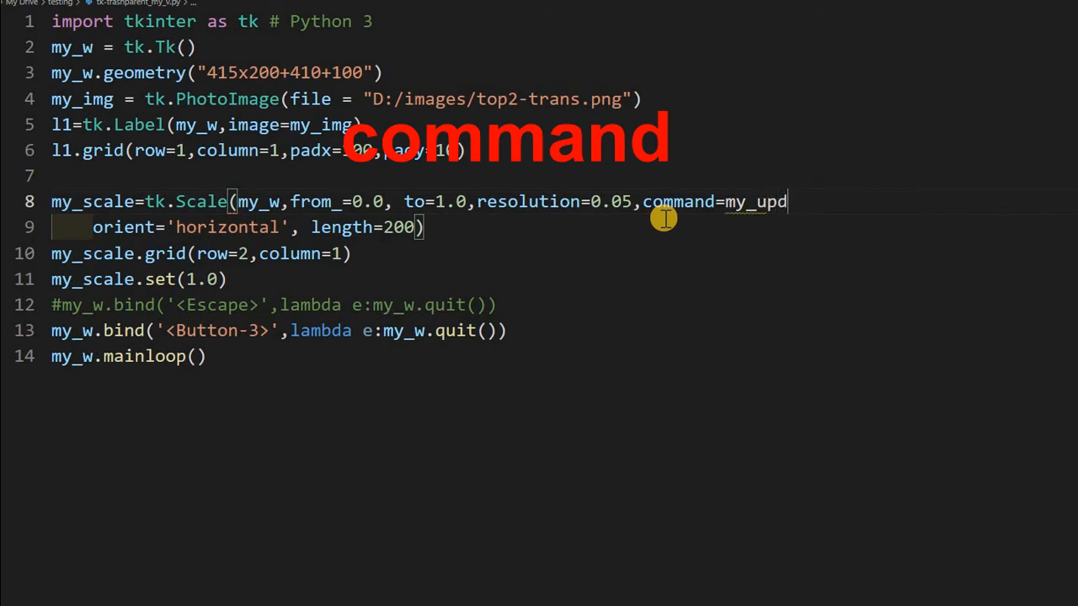
type(",")
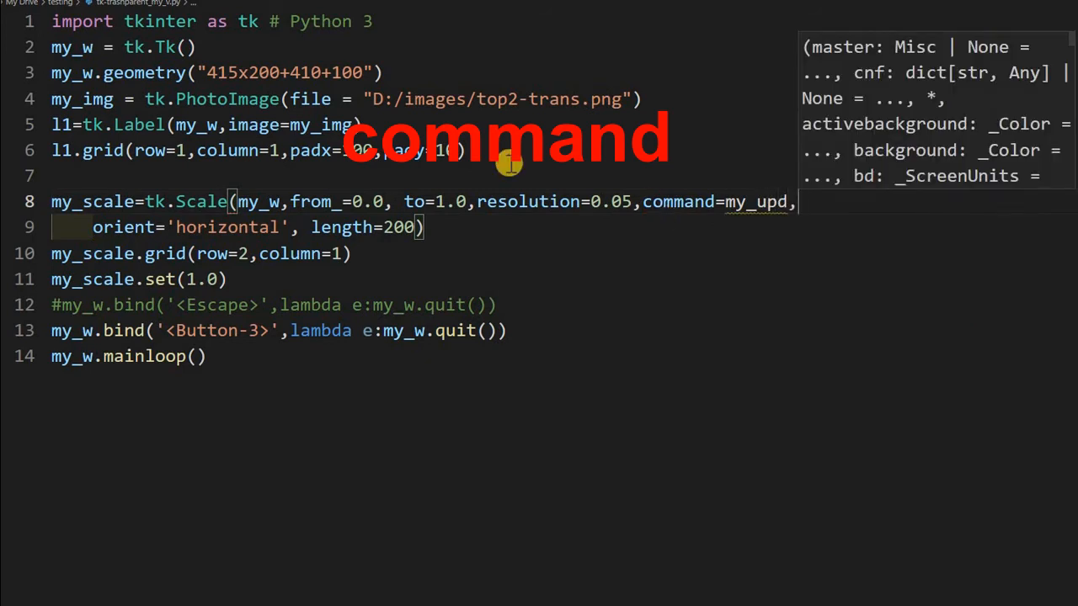
mouse_move(646, 233)
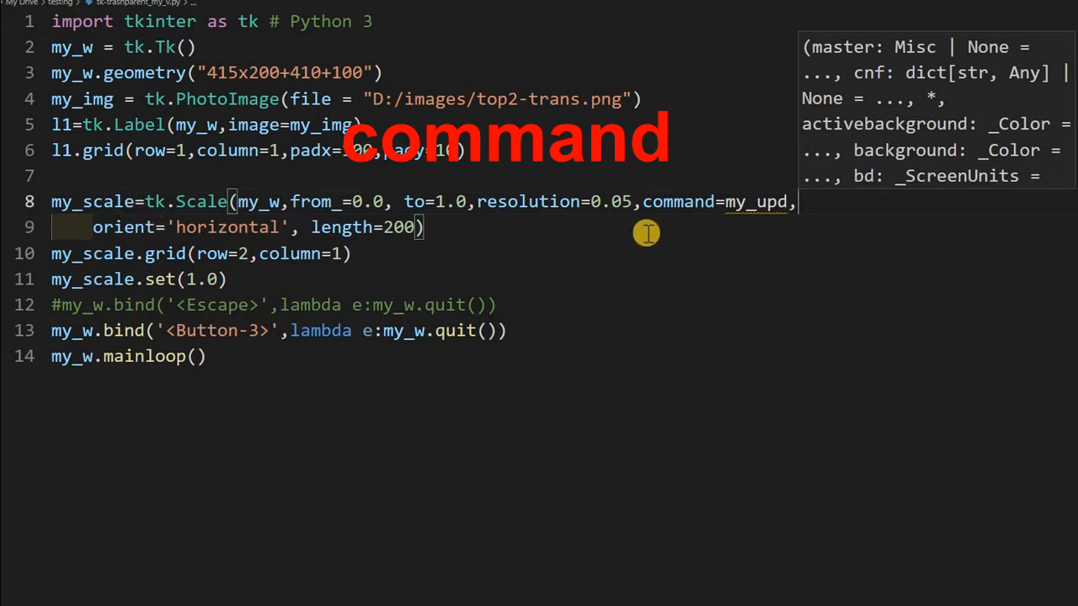
left_click(225, 175)
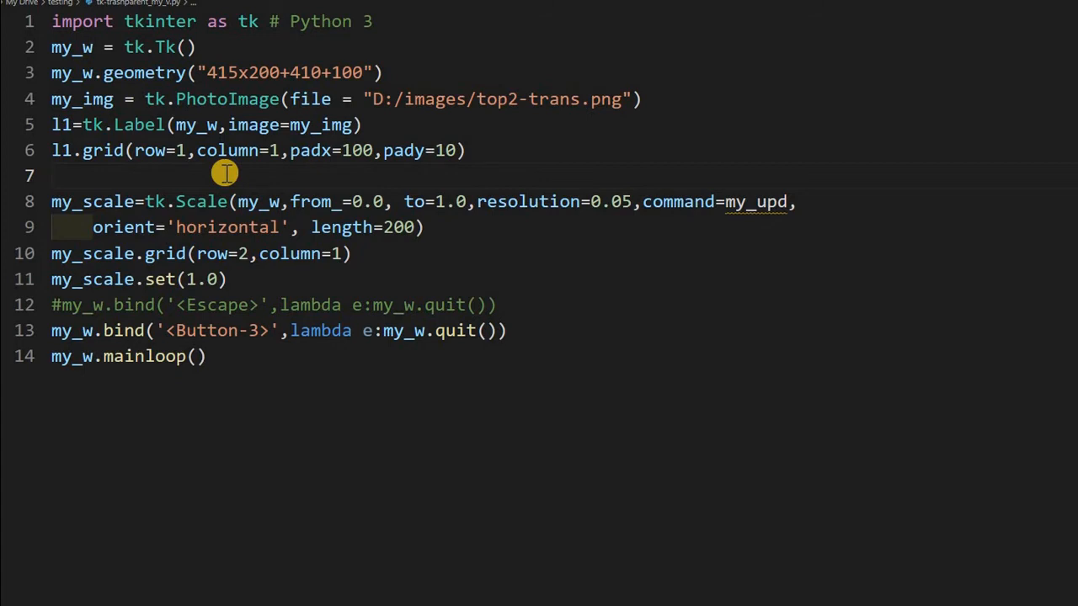
- Define def my_upd(val): on line 7 and start its indented body
type("def")
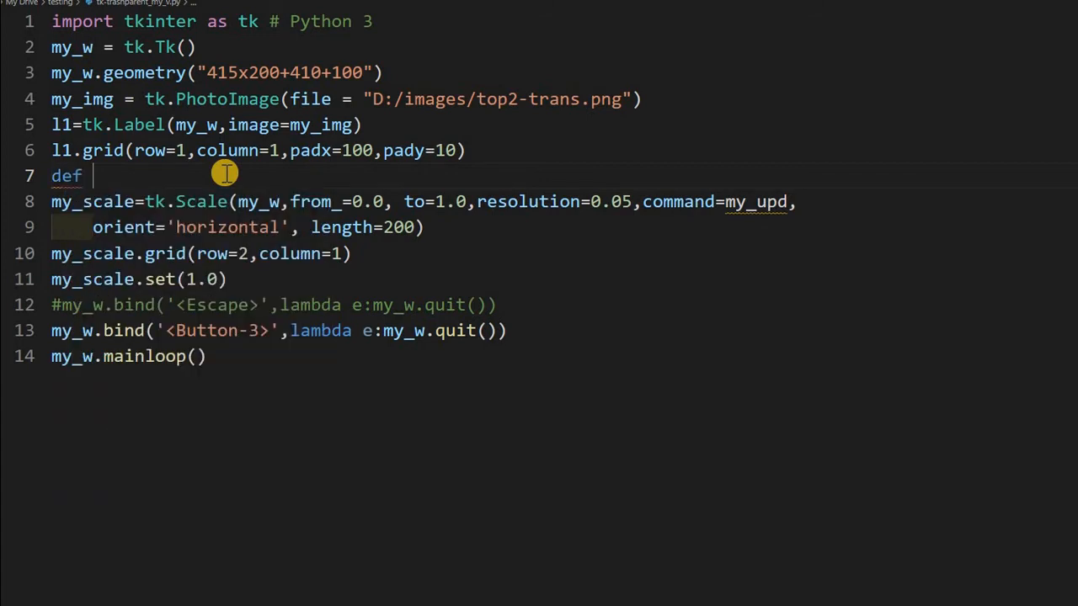
type("my_up")
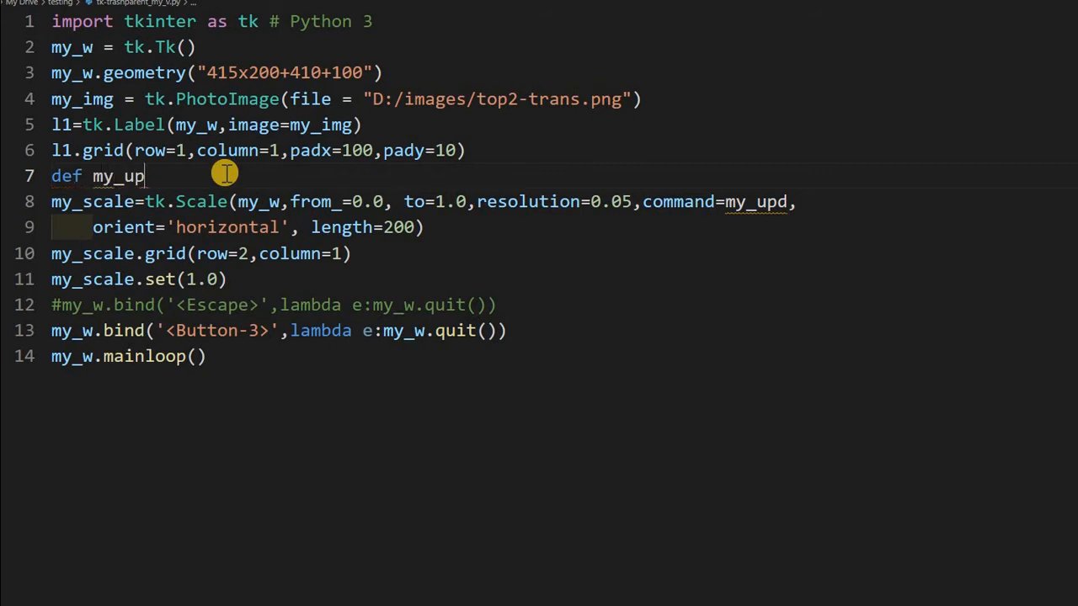
type("d")
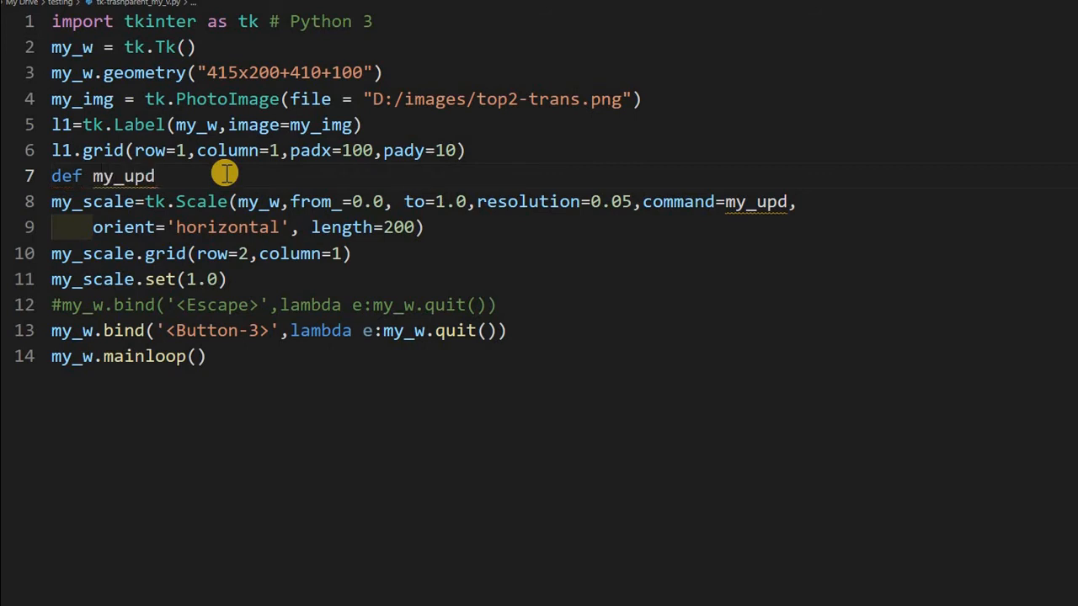
type("(val)")
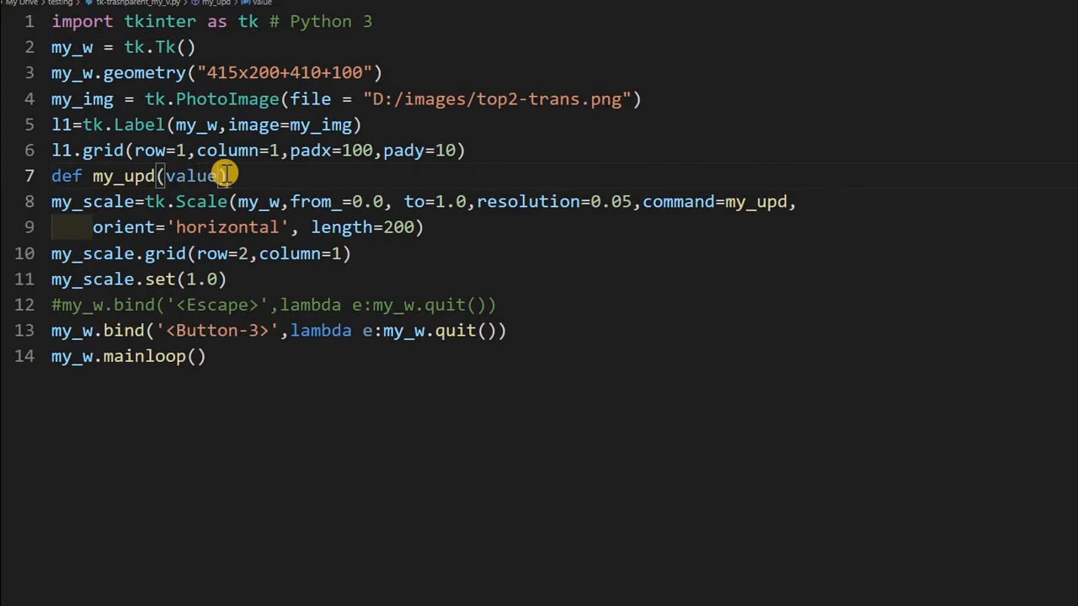
key("Enter")
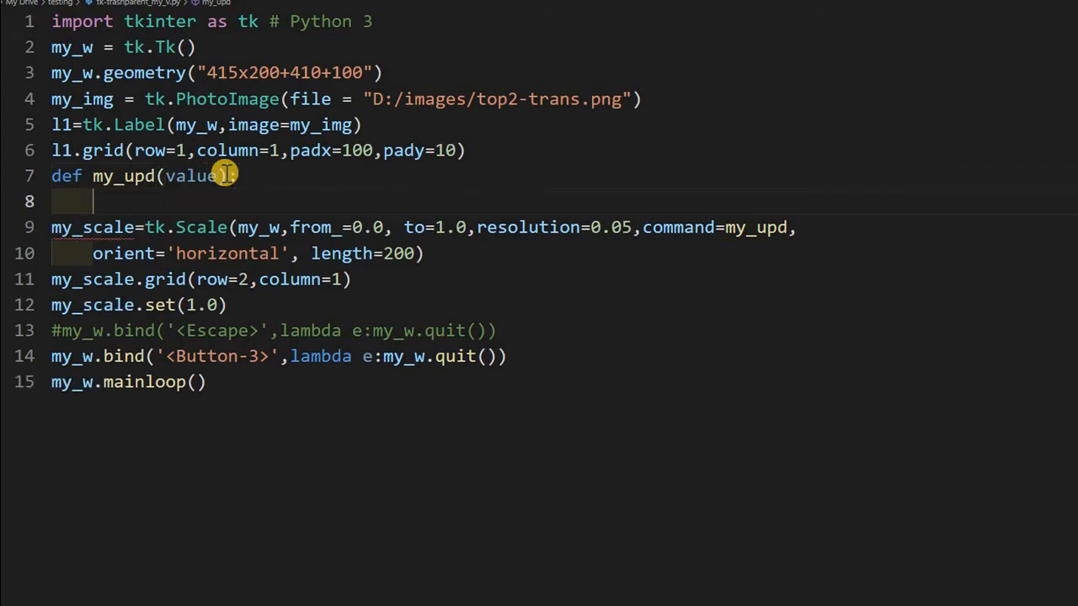
- Make the function body set my_w.attributes('-alpha', my_scale.get())
type("my_w")
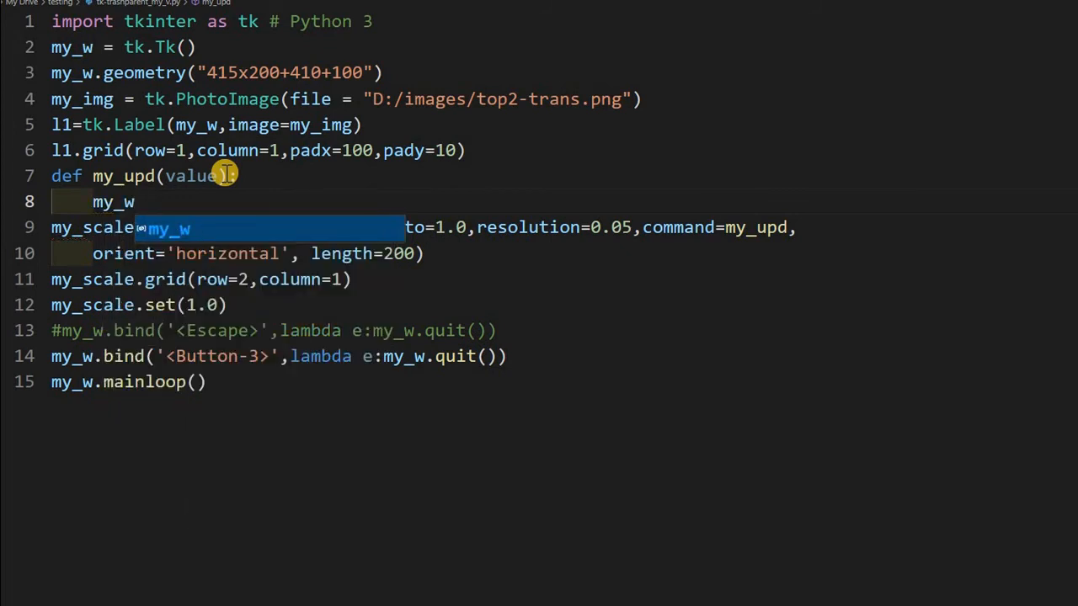
type(".")
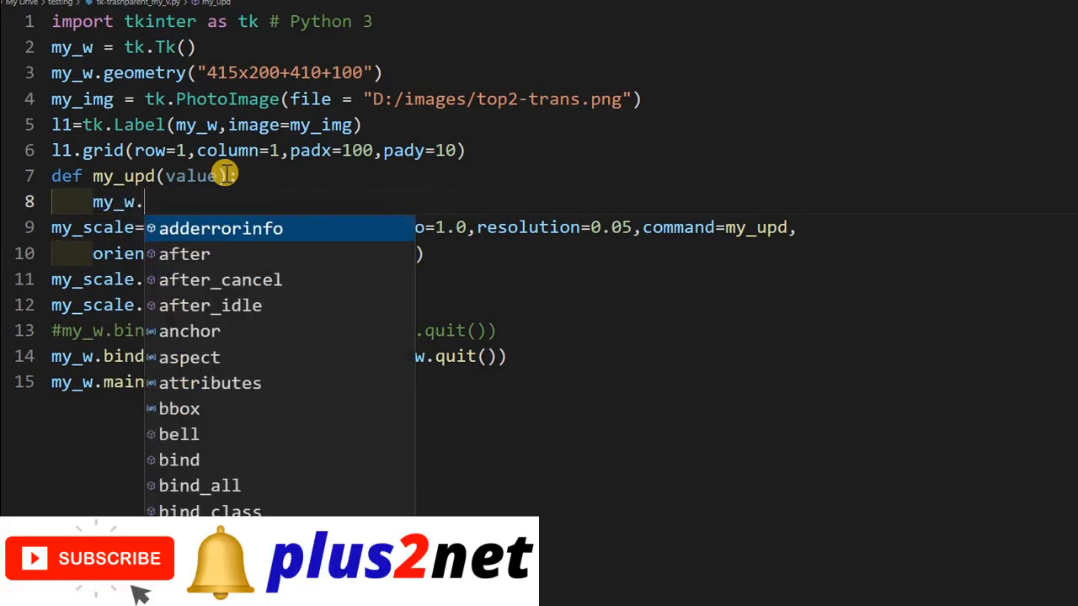
type("att")
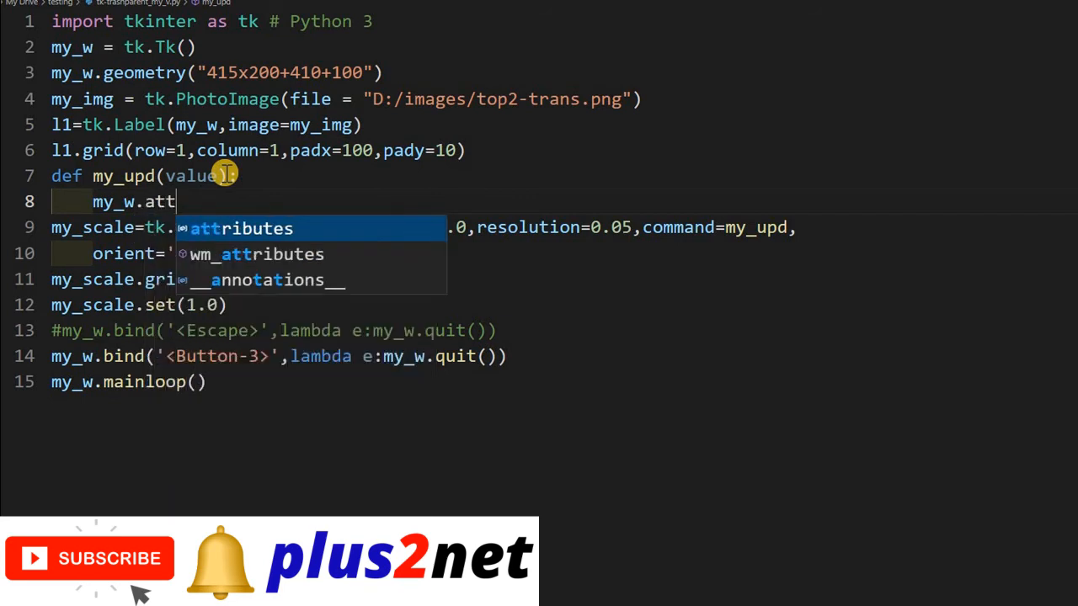
left_click(241, 228)
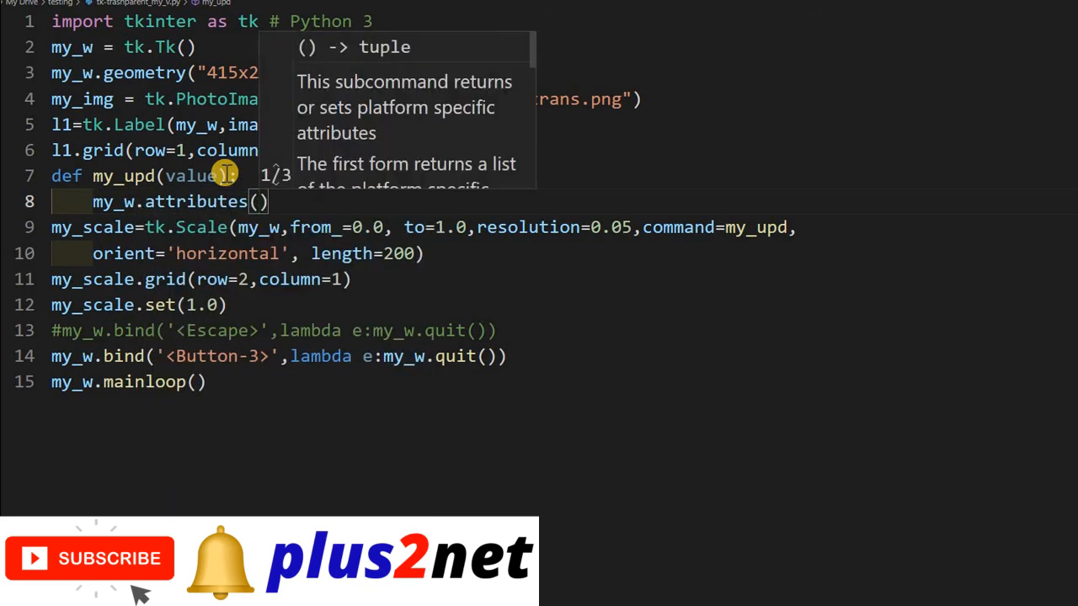
type("'-'")
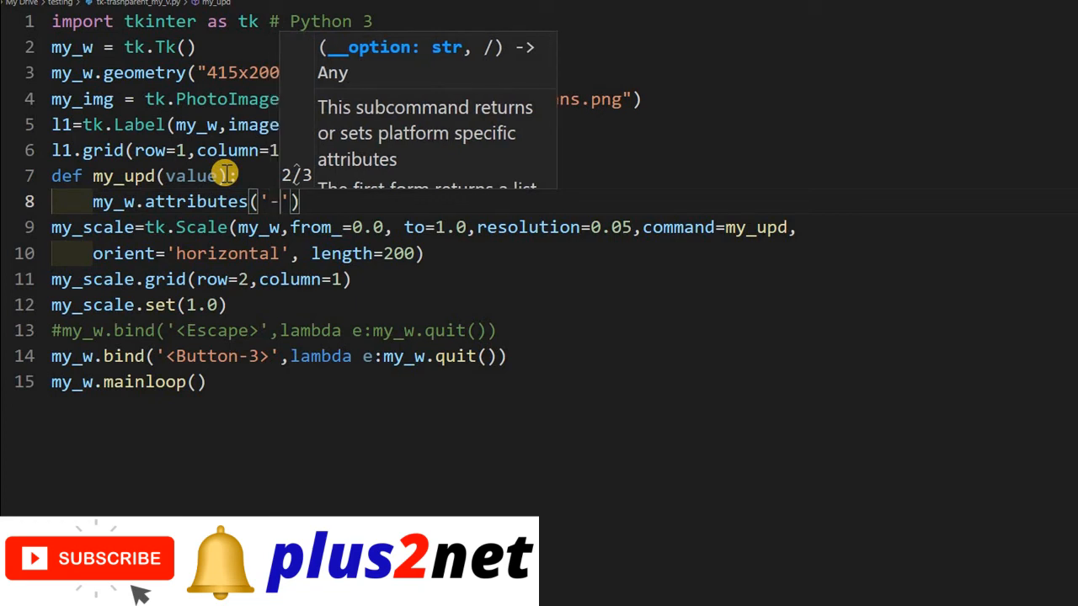
type("alpha")
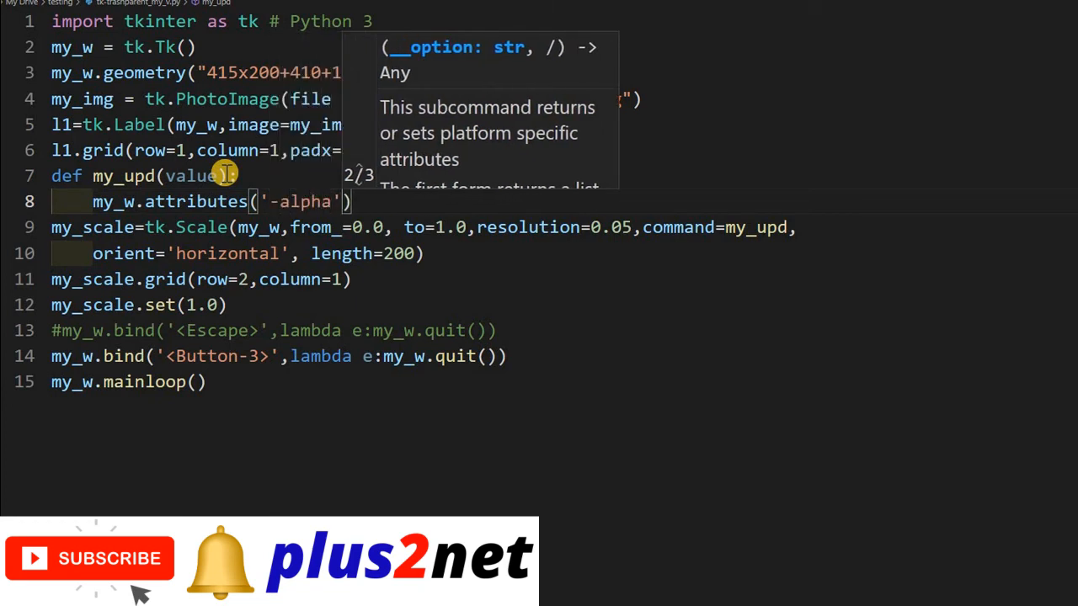
type(",")
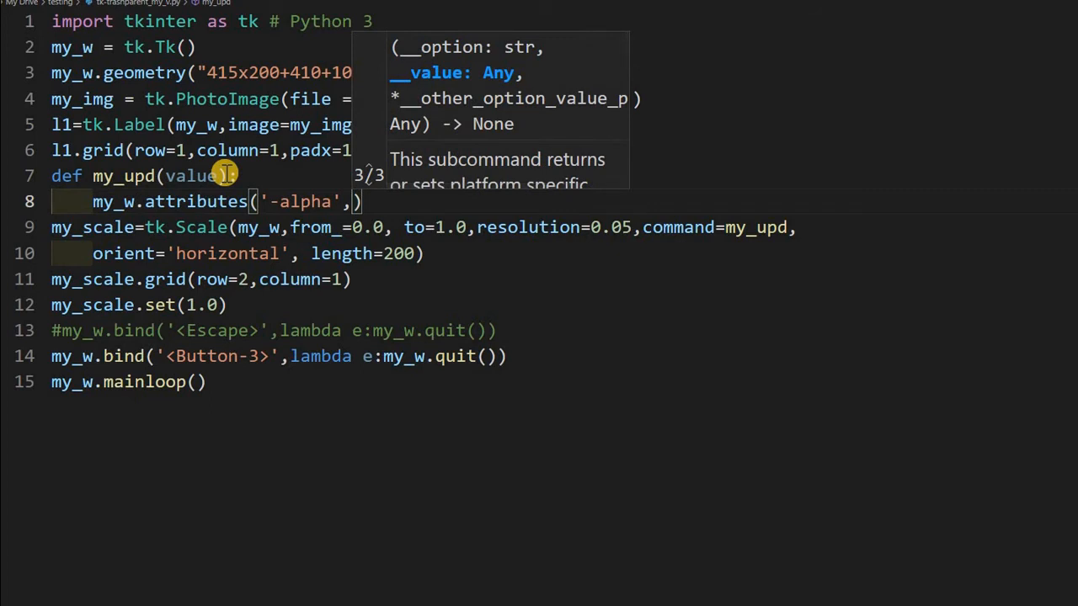
type("my_scale.get(")
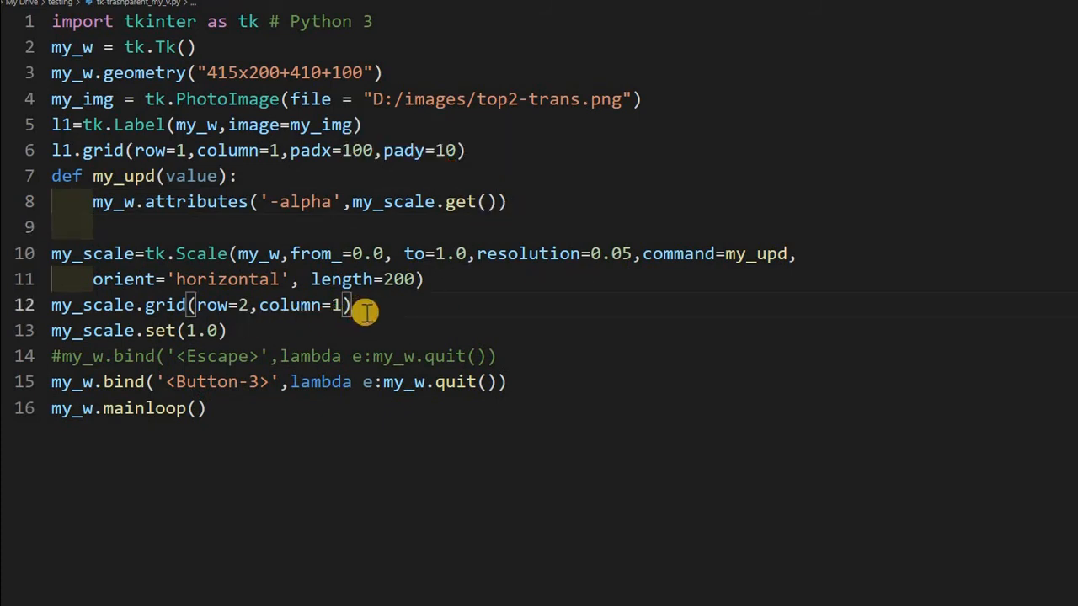
- Insert an empty line between my_scale.grid and my_scale.set(1.0)
key("Enter")
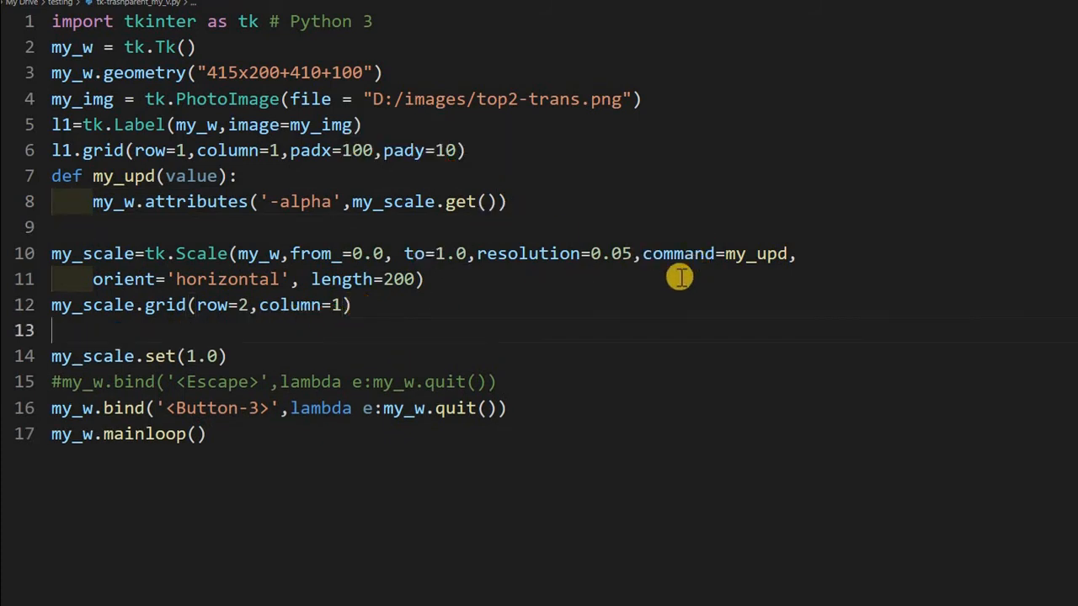
mouse_move(644, 253)
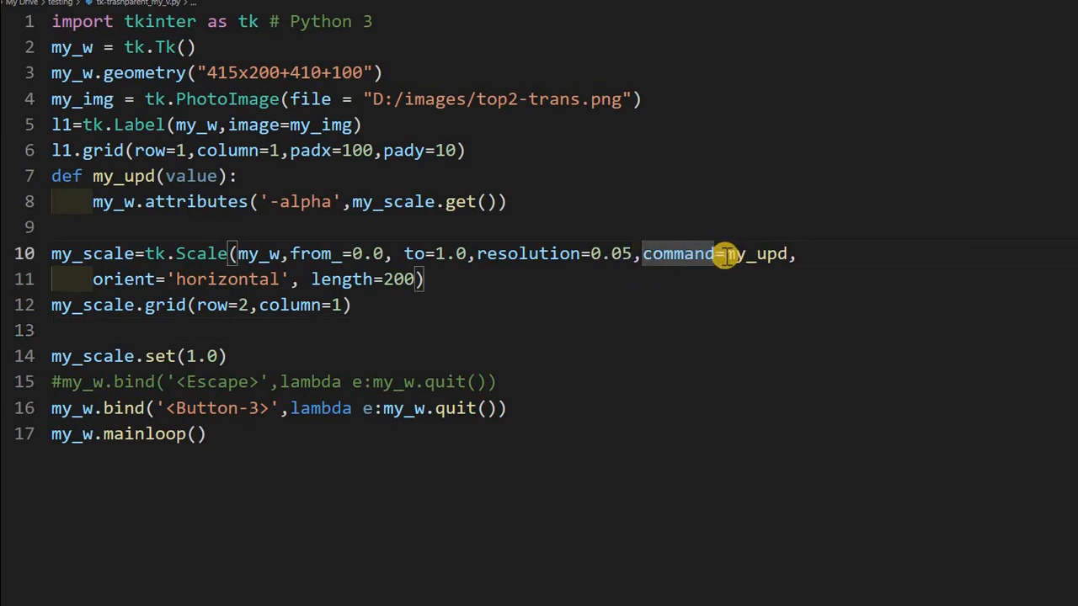
mouse_move(739, 254)
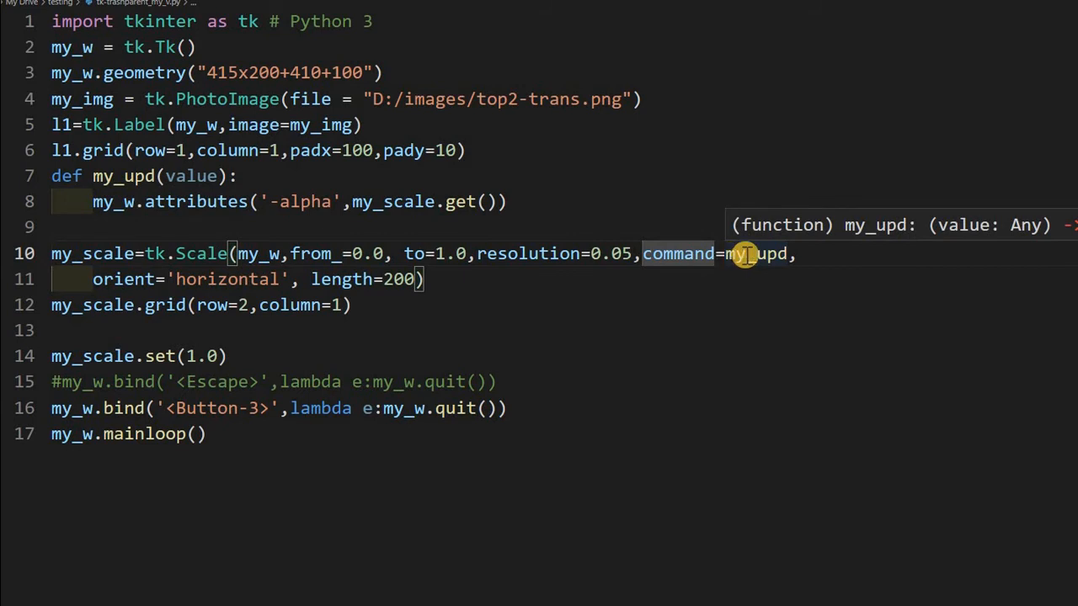
mouse_move(61, 176)
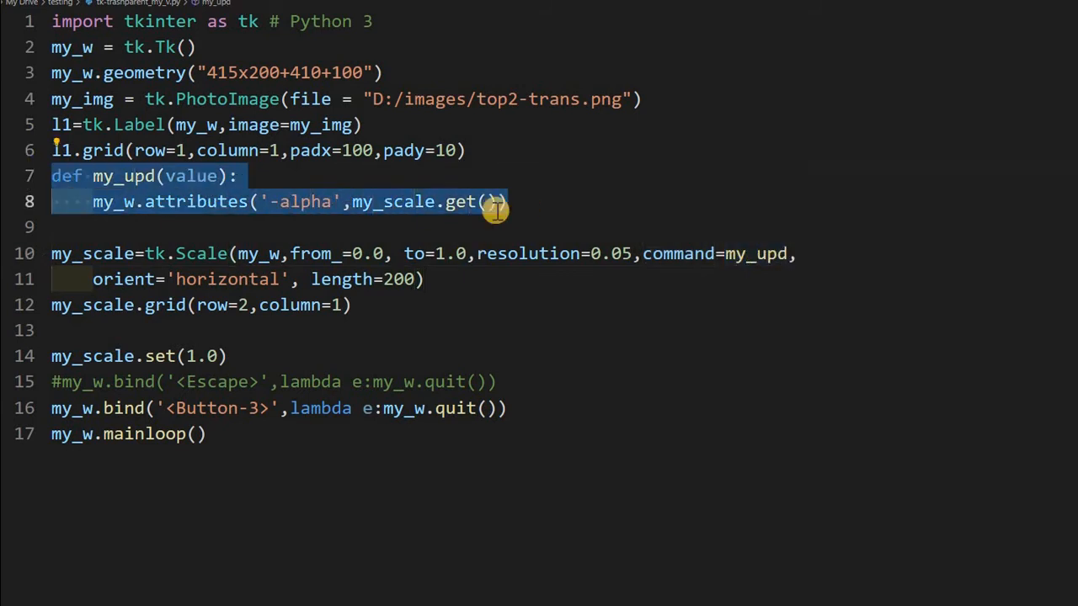
mouse_move(415, 214)
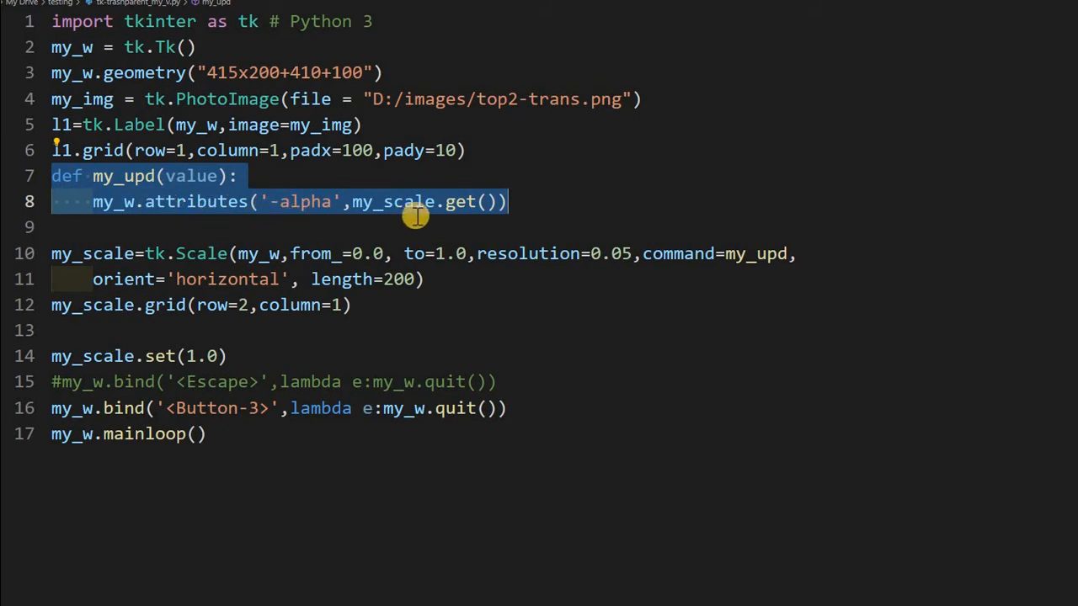
mouse_move(519, 231)
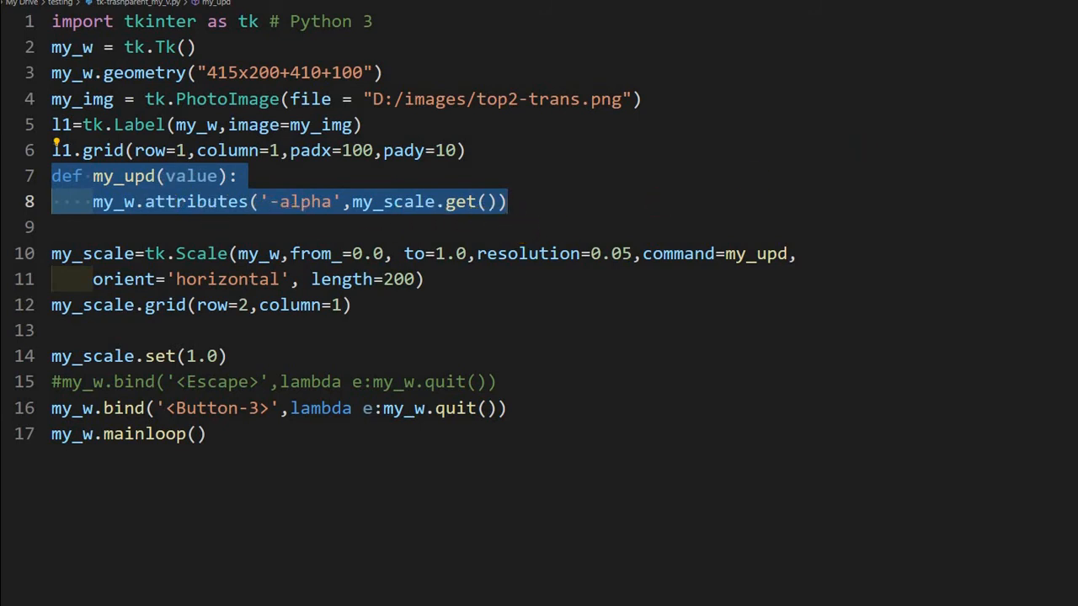
mouse_move(605, 361)
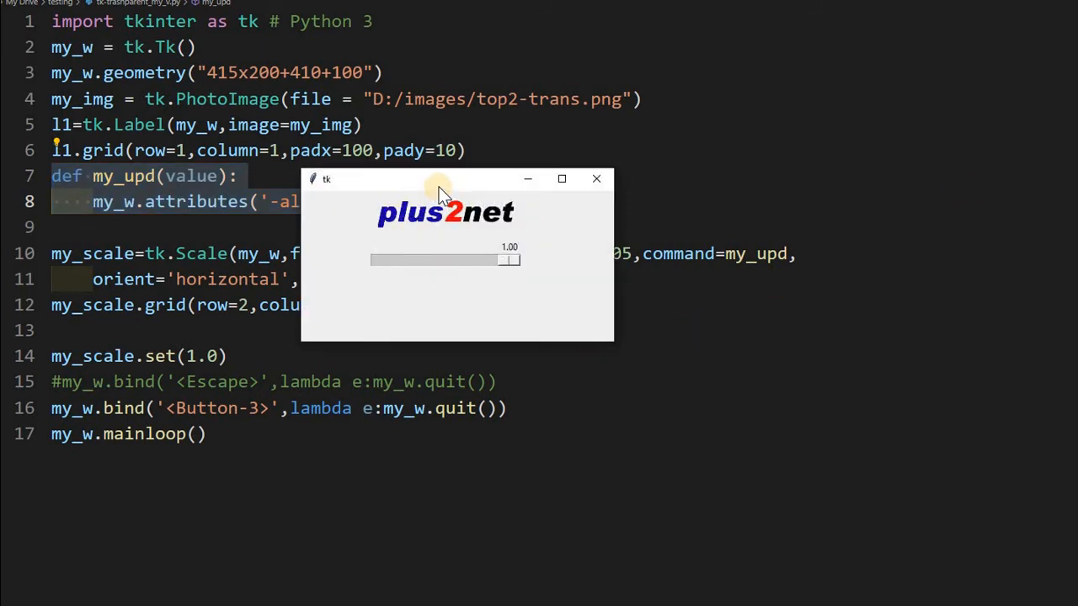
- Move the running logo window aside and slide its Scale left until the window turns translucent
left_click_drag(438, 179, 657, 124)
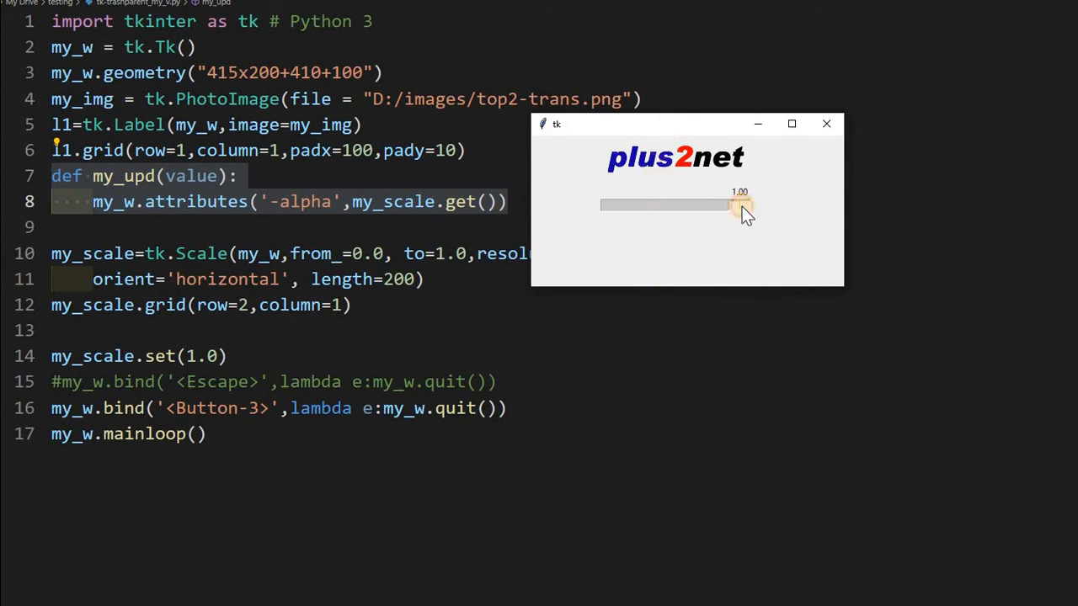
left_click_drag(739, 205, 689, 205)
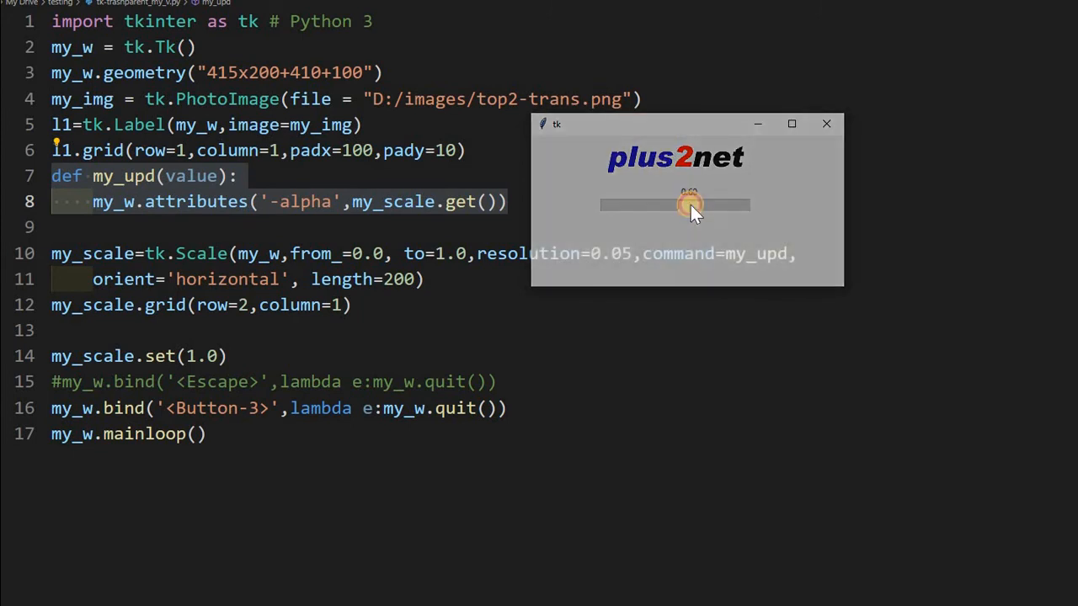
left_click_drag(689, 205, 676, 205)
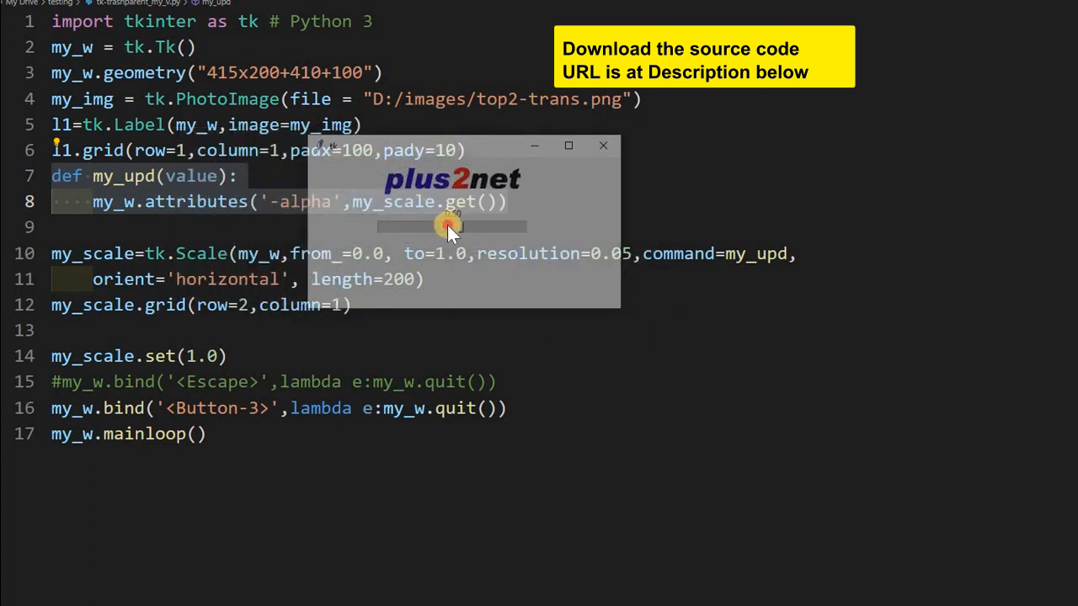
left_click_drag(446, 225, 405, 226)
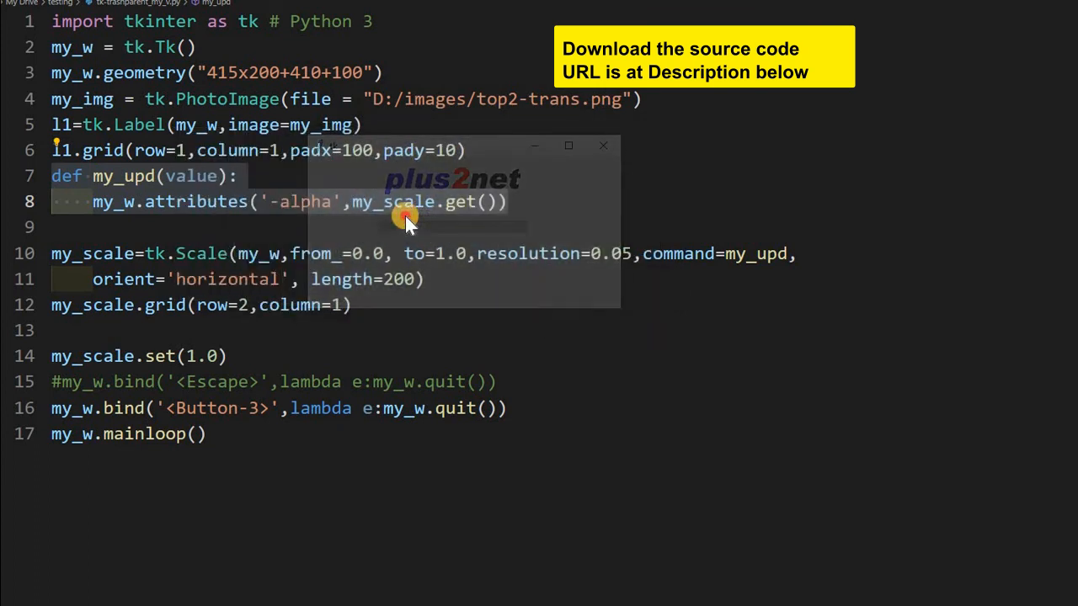
mouse_move(404, 226)
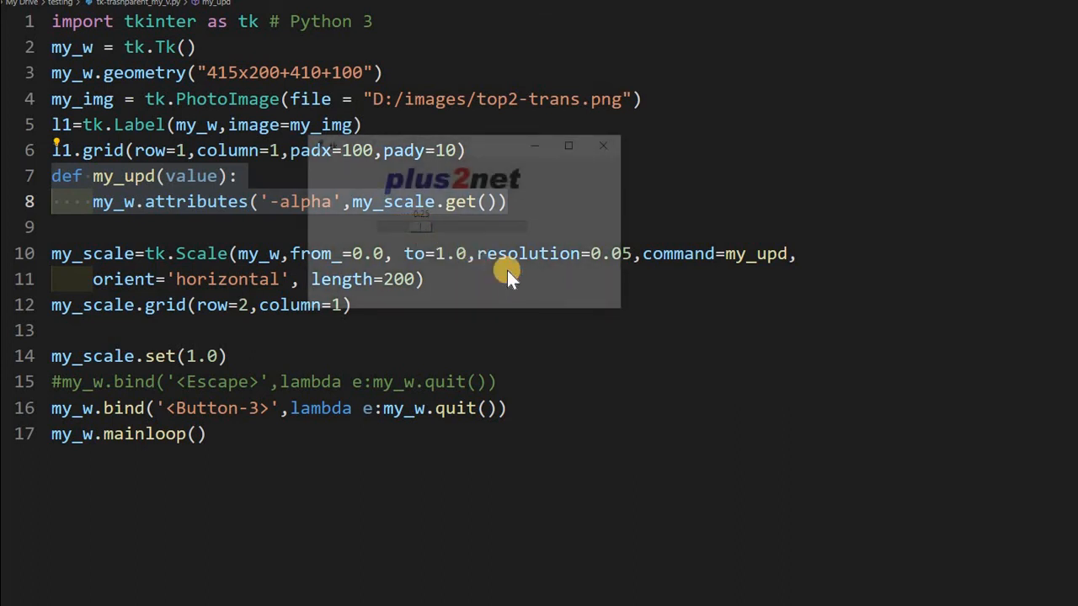
mouse_move(534, 295)
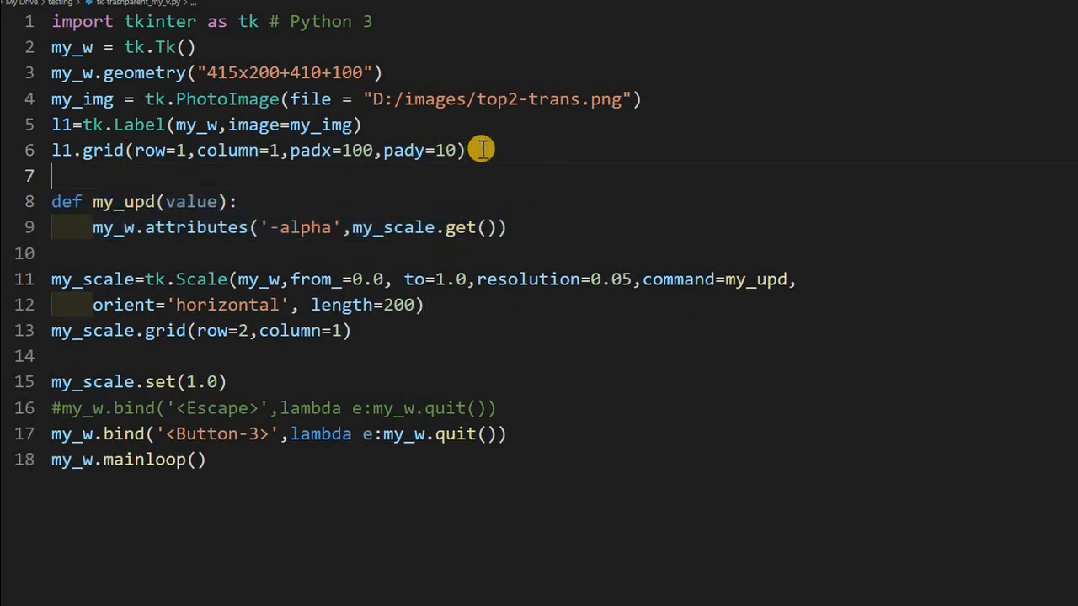
- Add the commented line #my_w.overrideredirect(True) on line 7, after the logo's grid line
type("#")
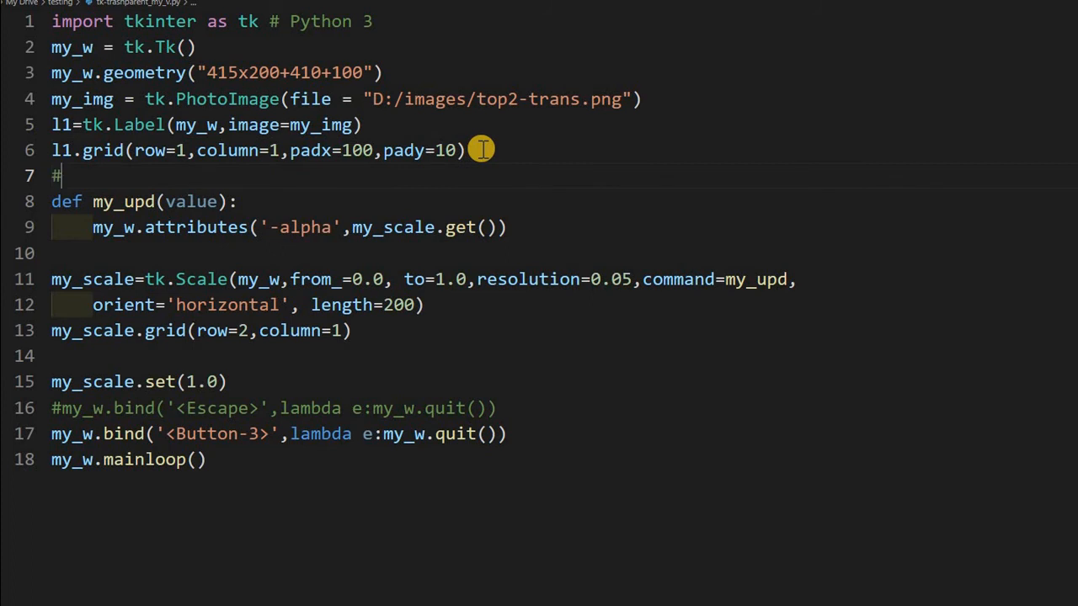
type("my")
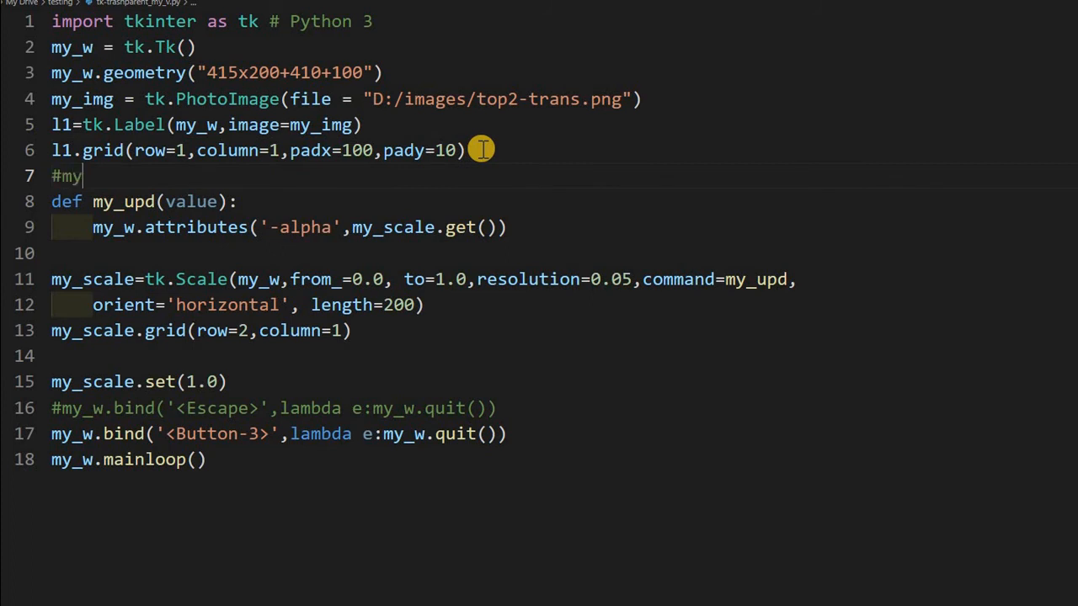
type("_w.o")
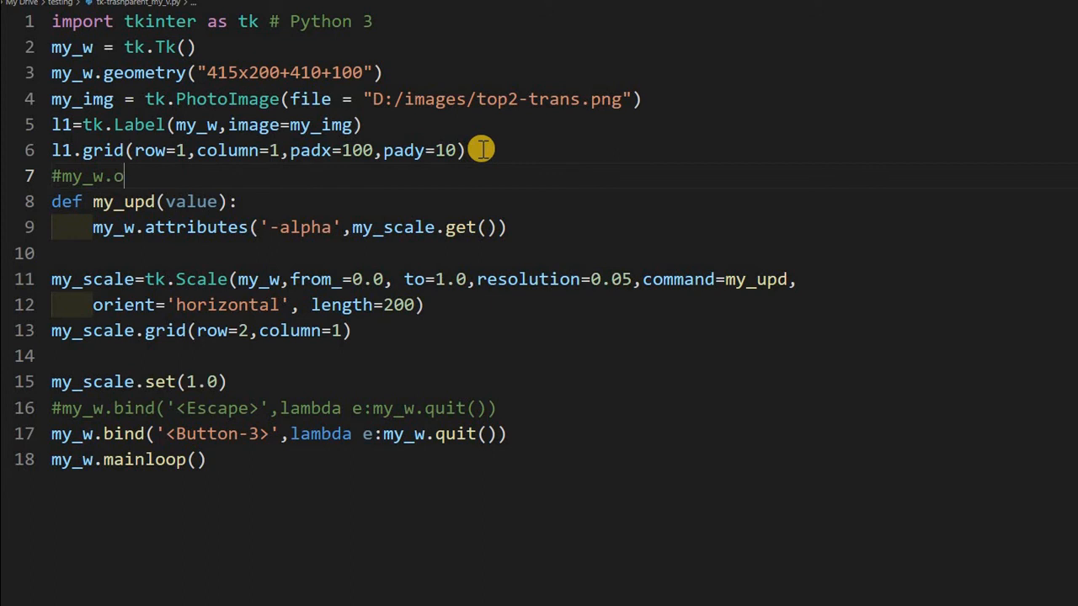
key("Backspace")
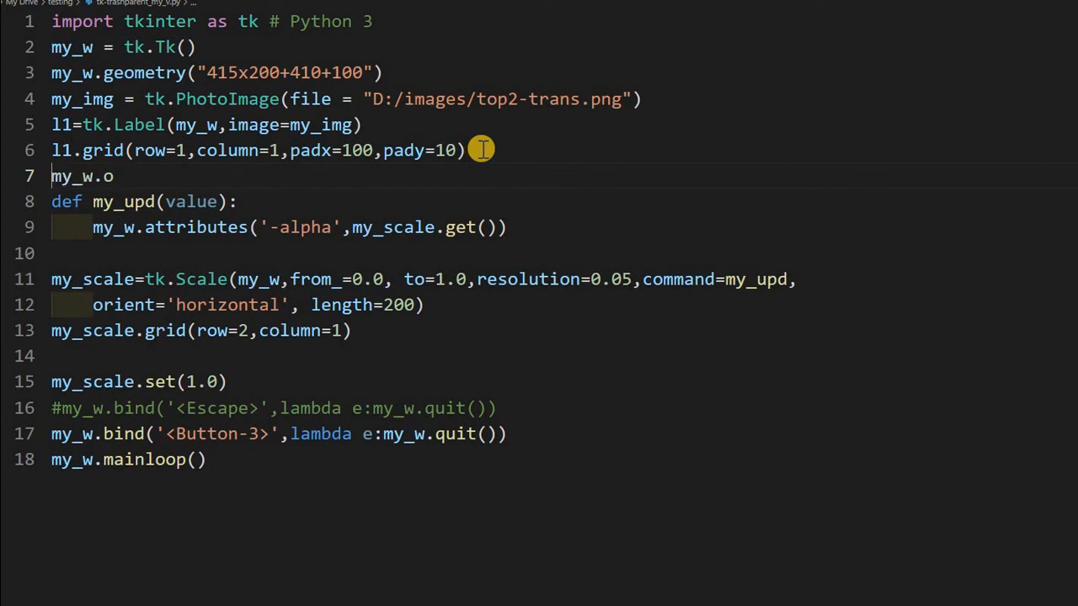
type("verrideredirect")
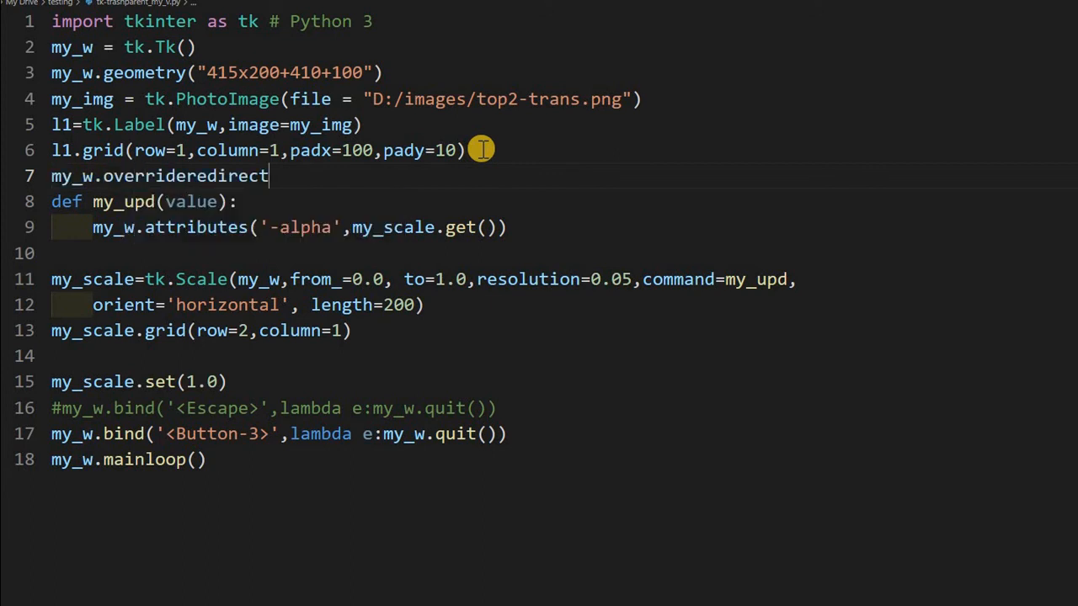
type("()")
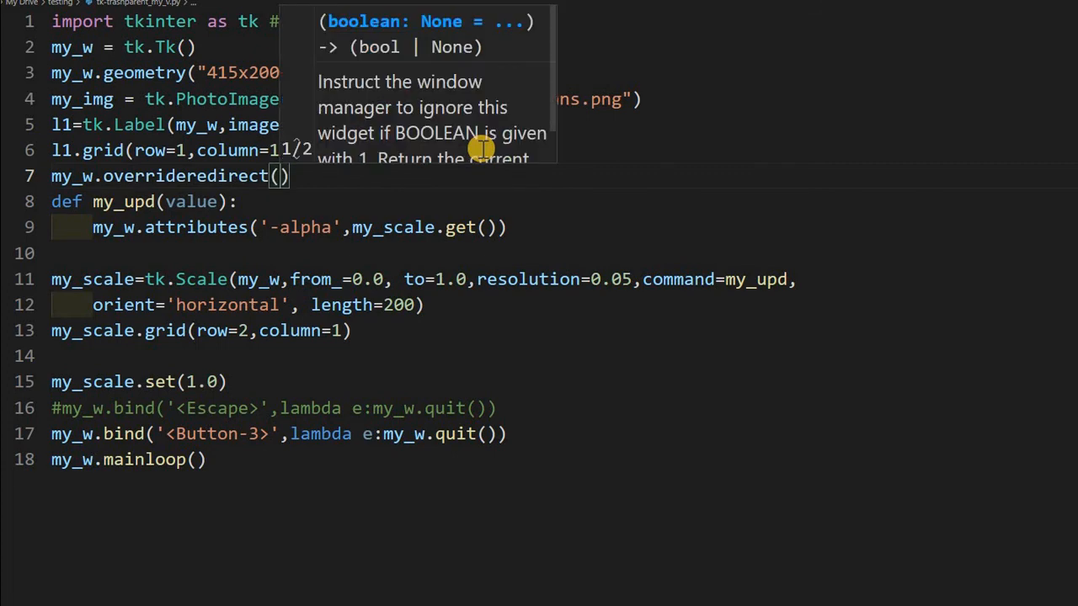
type("True")
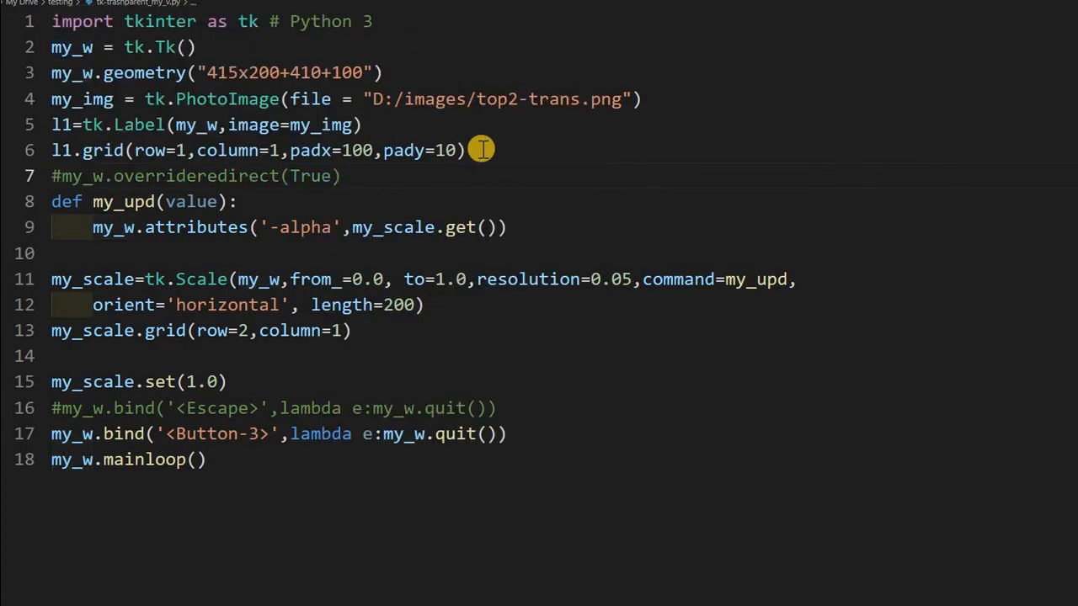
mouse_move(571, 318)
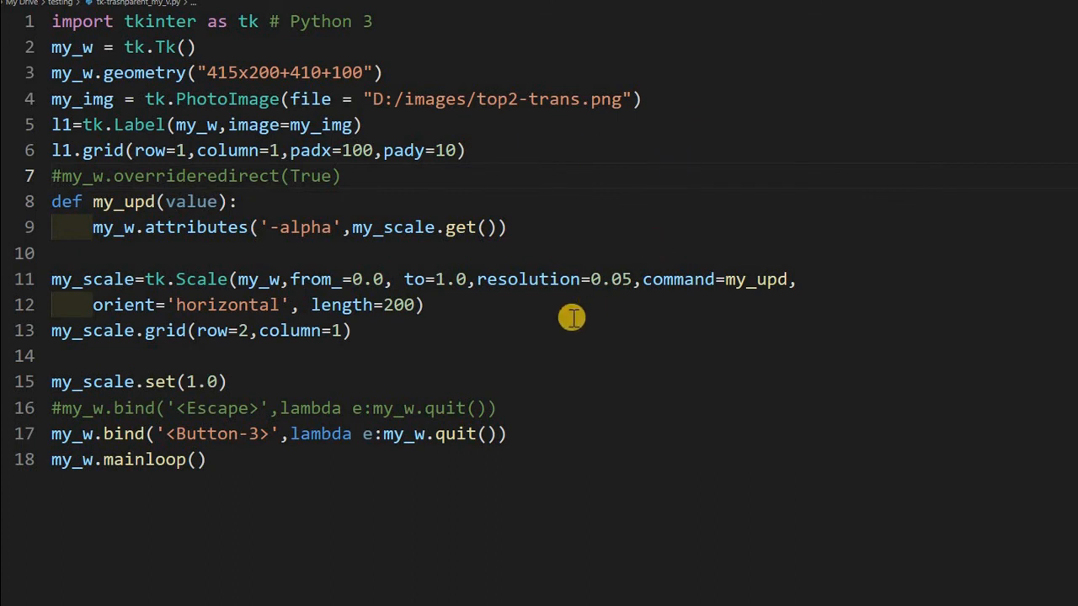
mouse_move(582, 353)
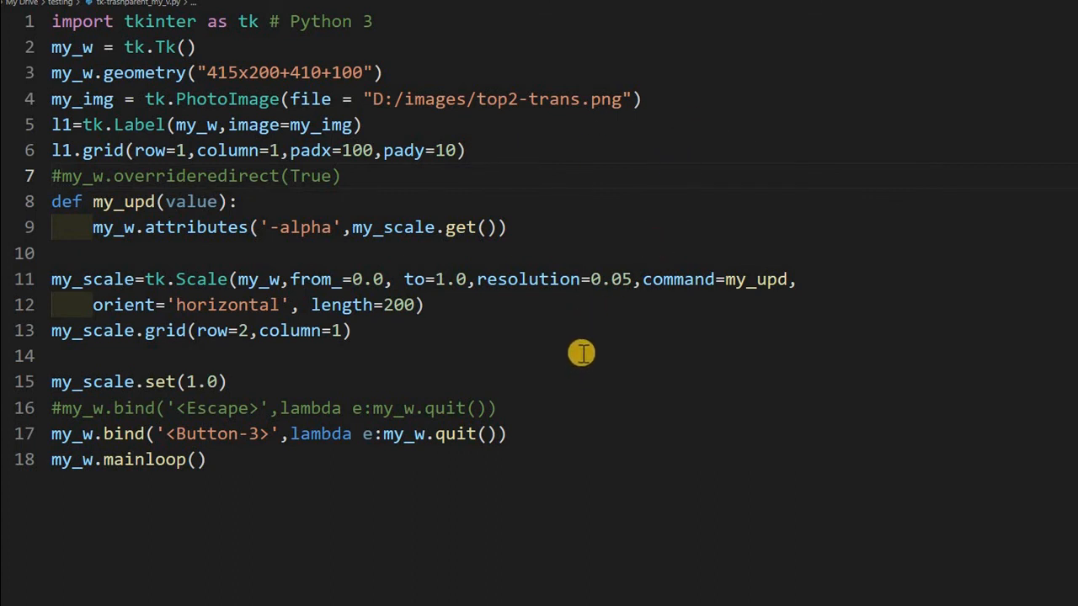
mouse_move(576, 352)
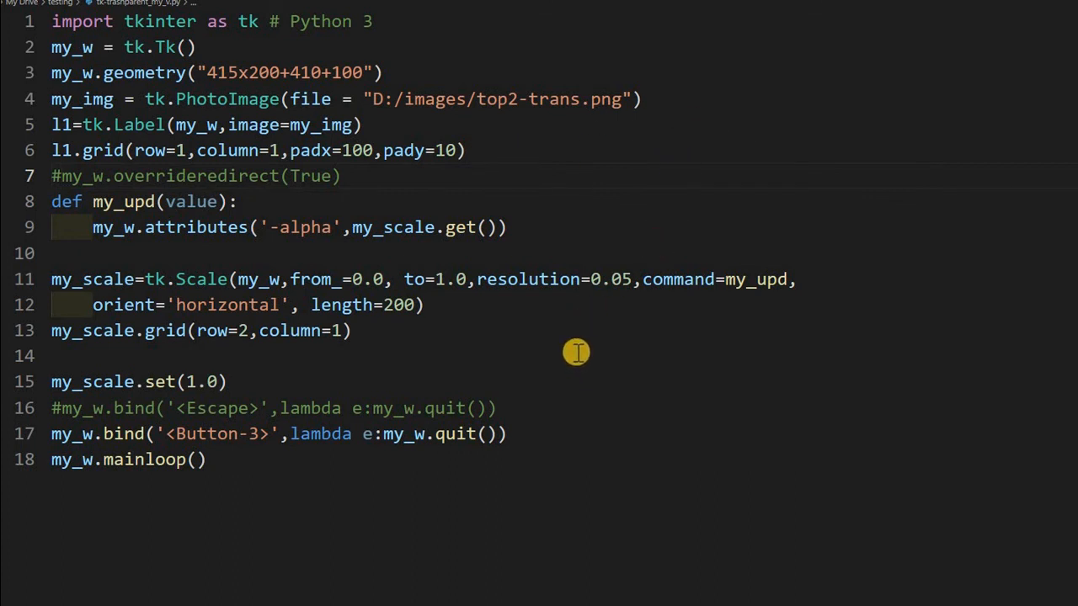